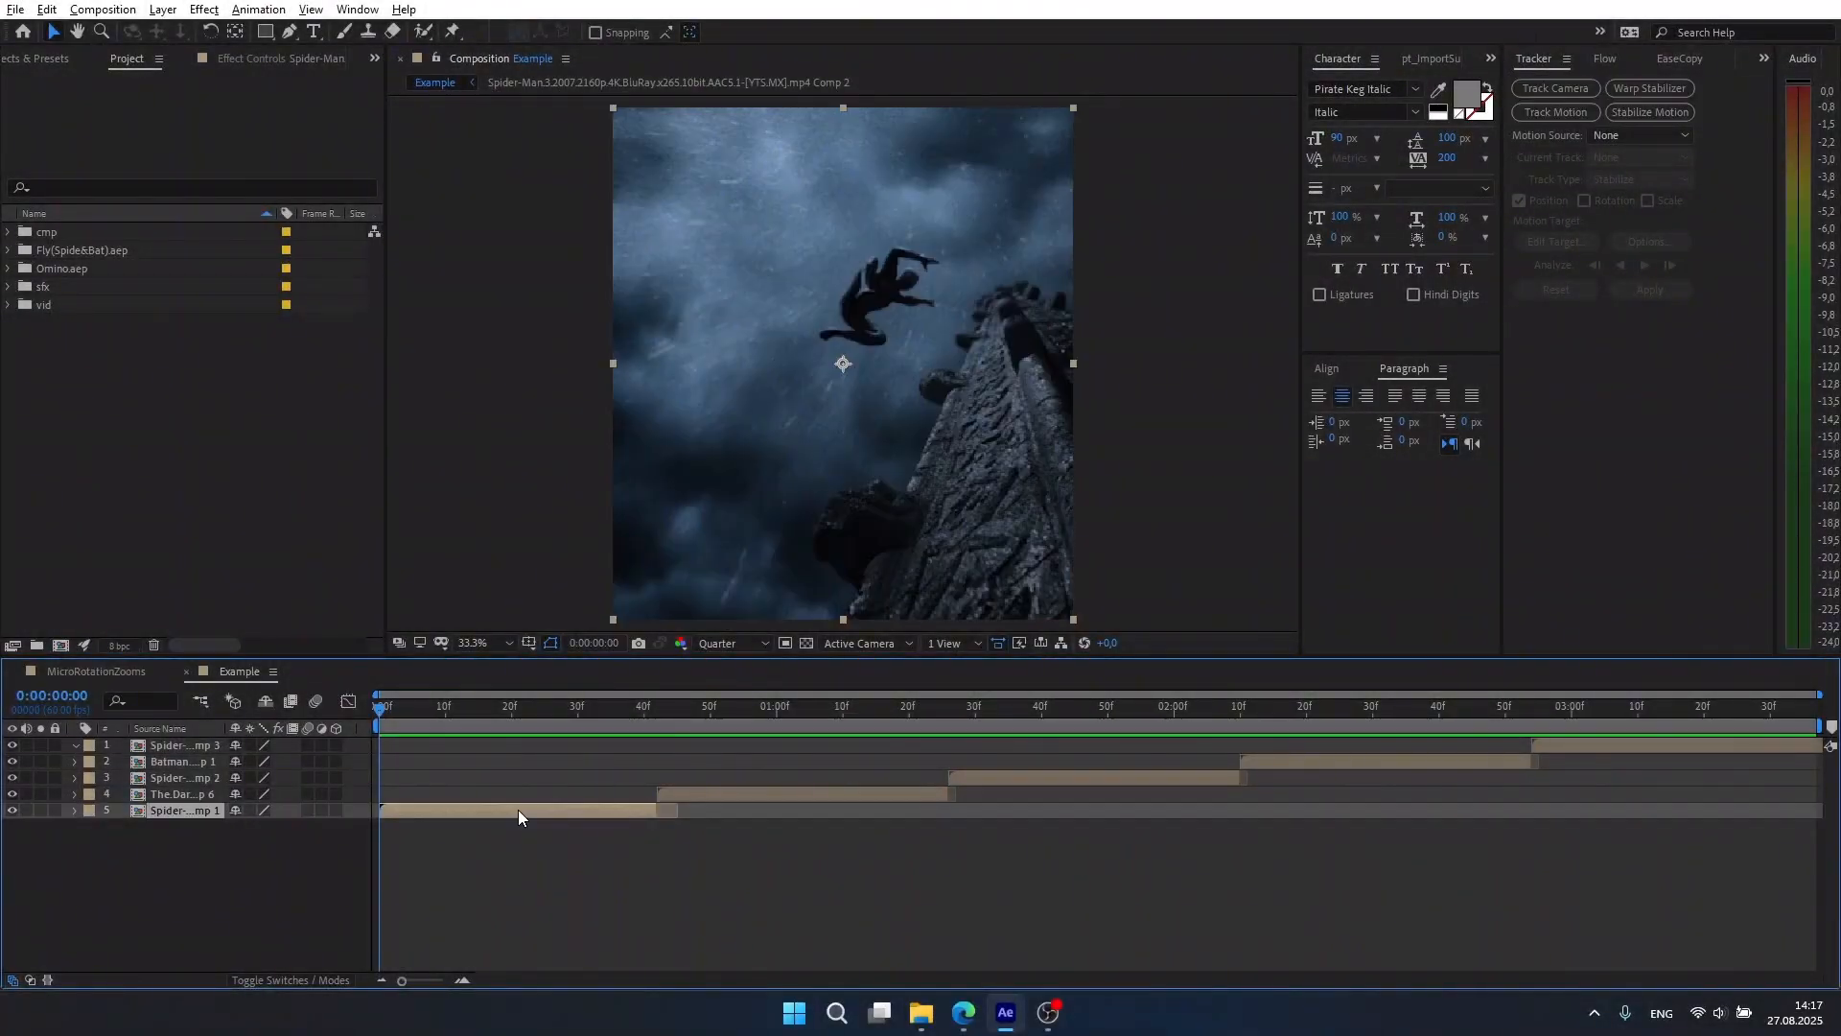
# Time-remap layer 5 with a keyframe at 0:00:00:20 and easy-ease the opening ramp.
pyautogui.press('ctrl+alt+t')
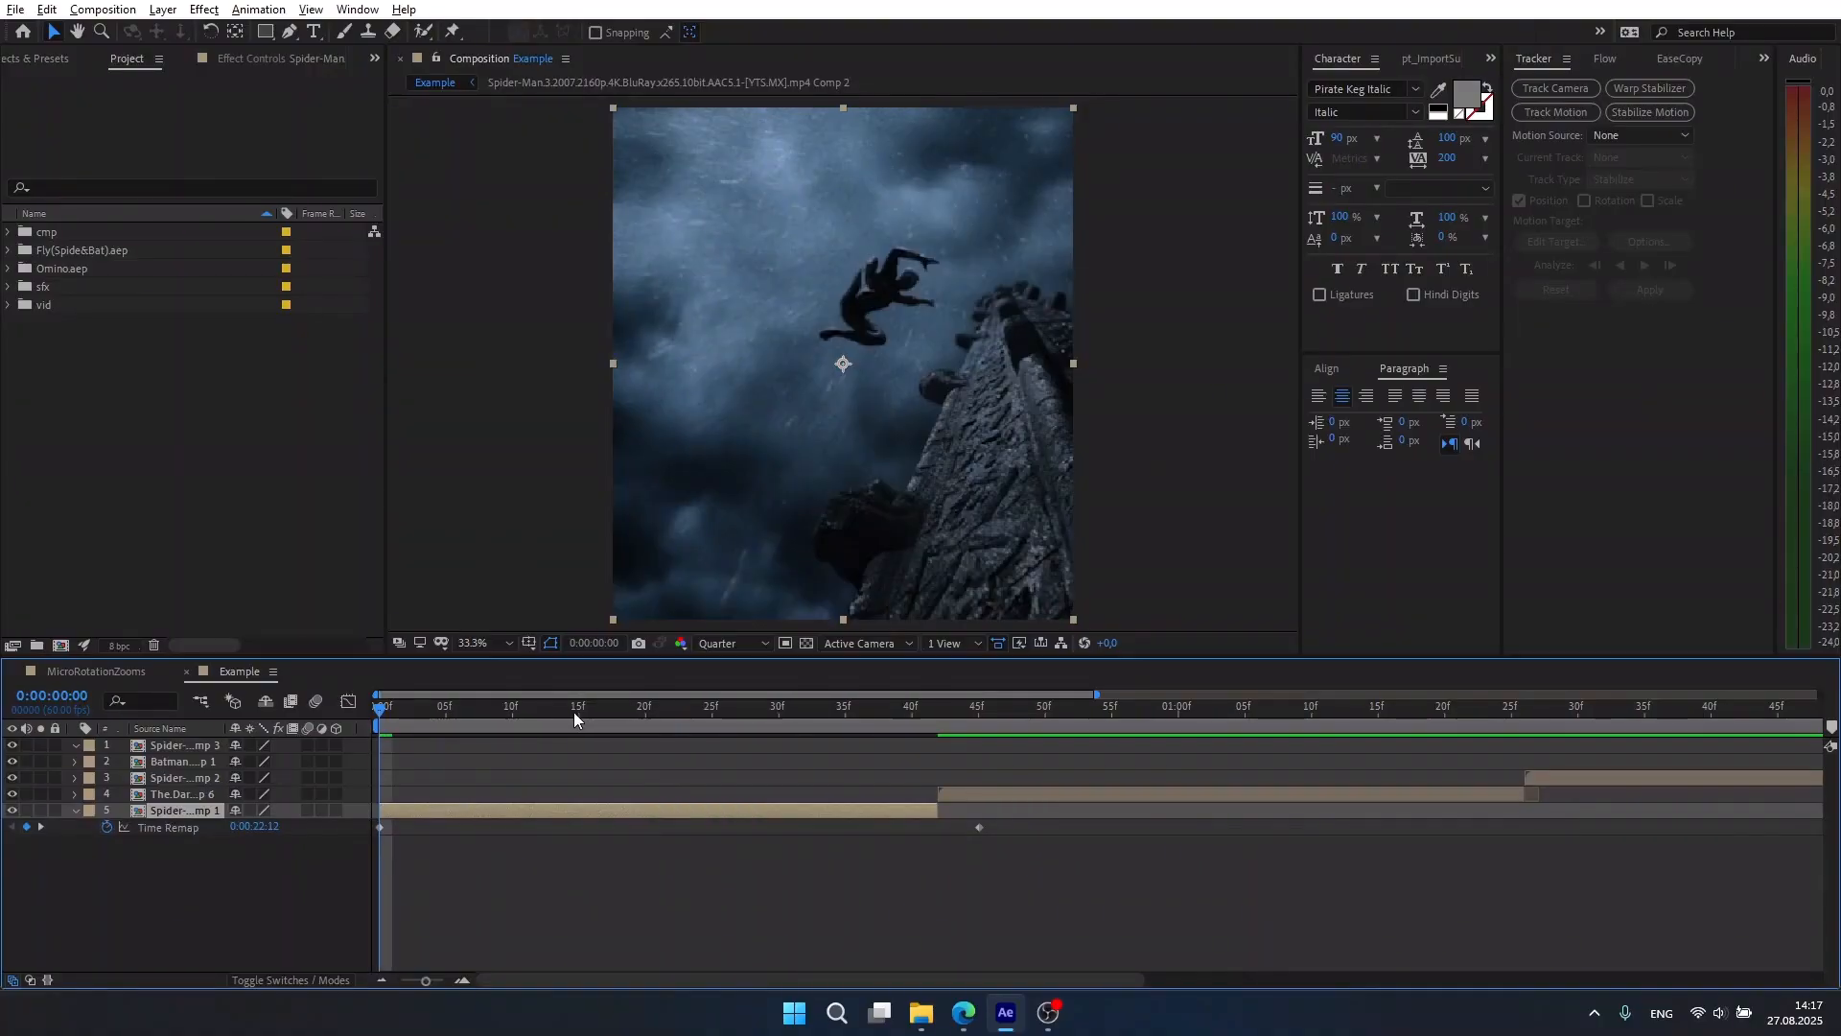
pyautogui.click(644, 704)
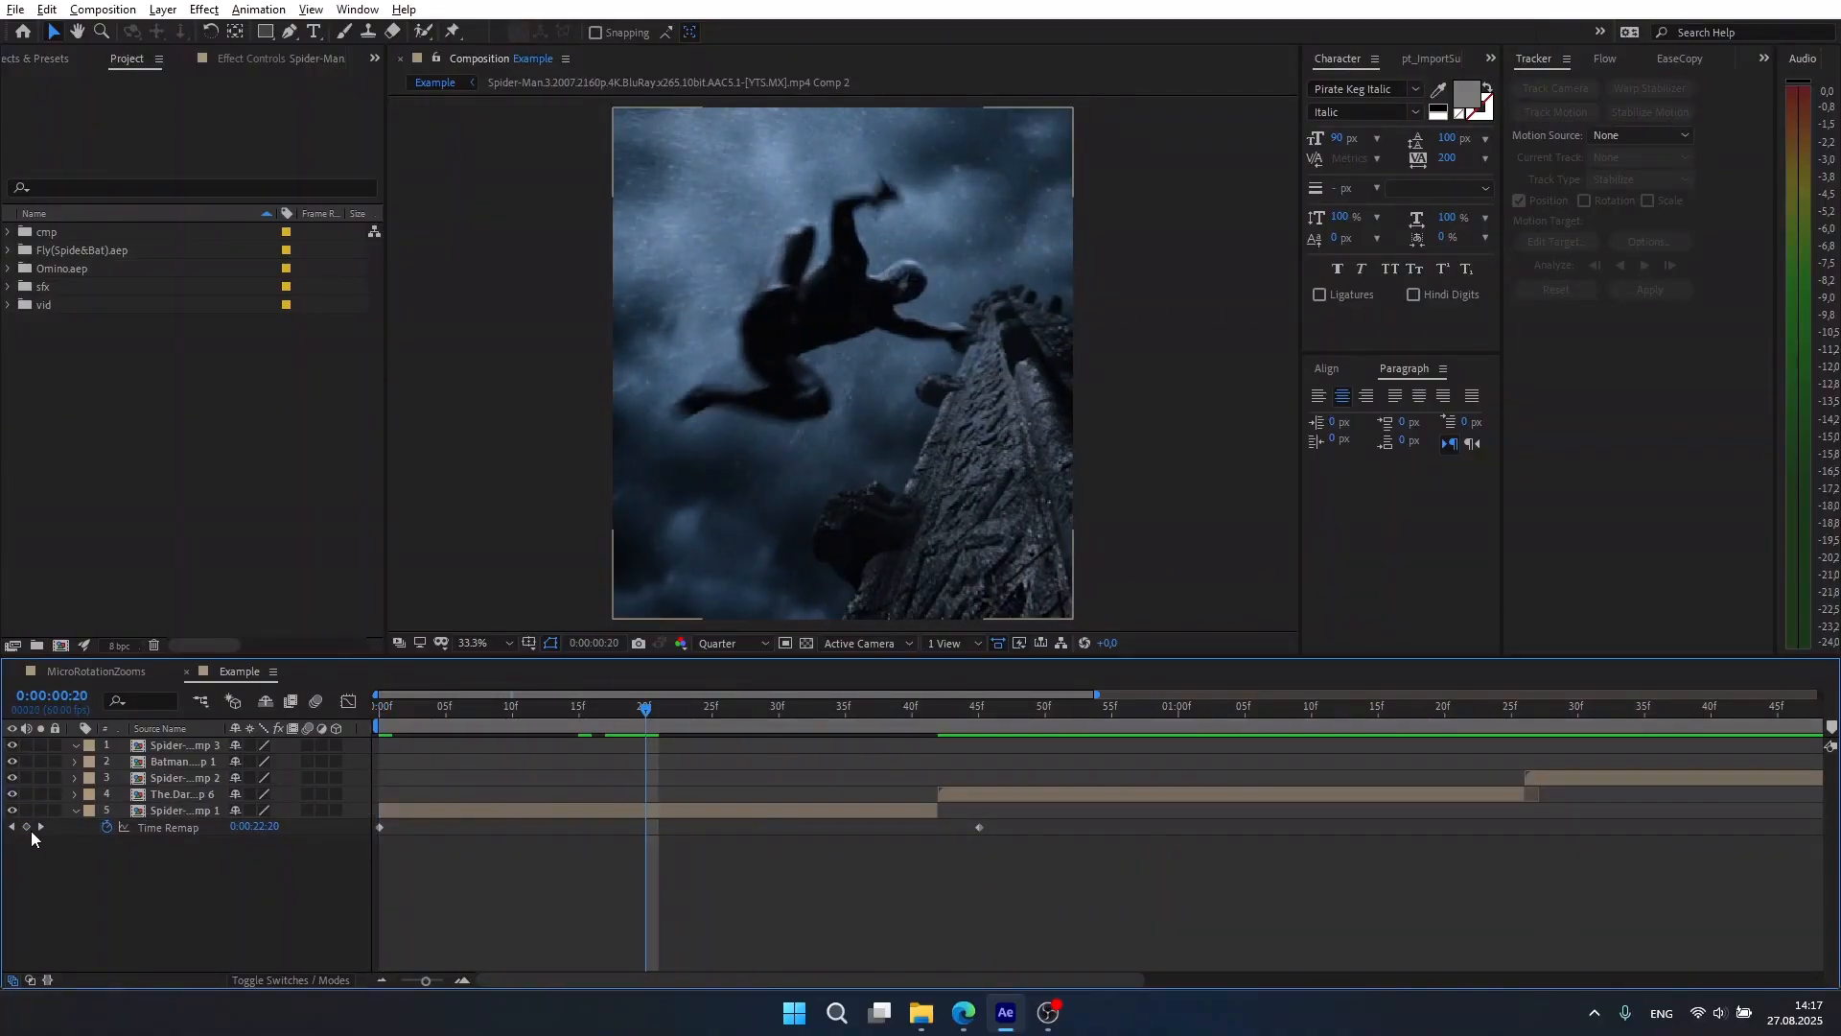
pyautogui.click(938, 710)
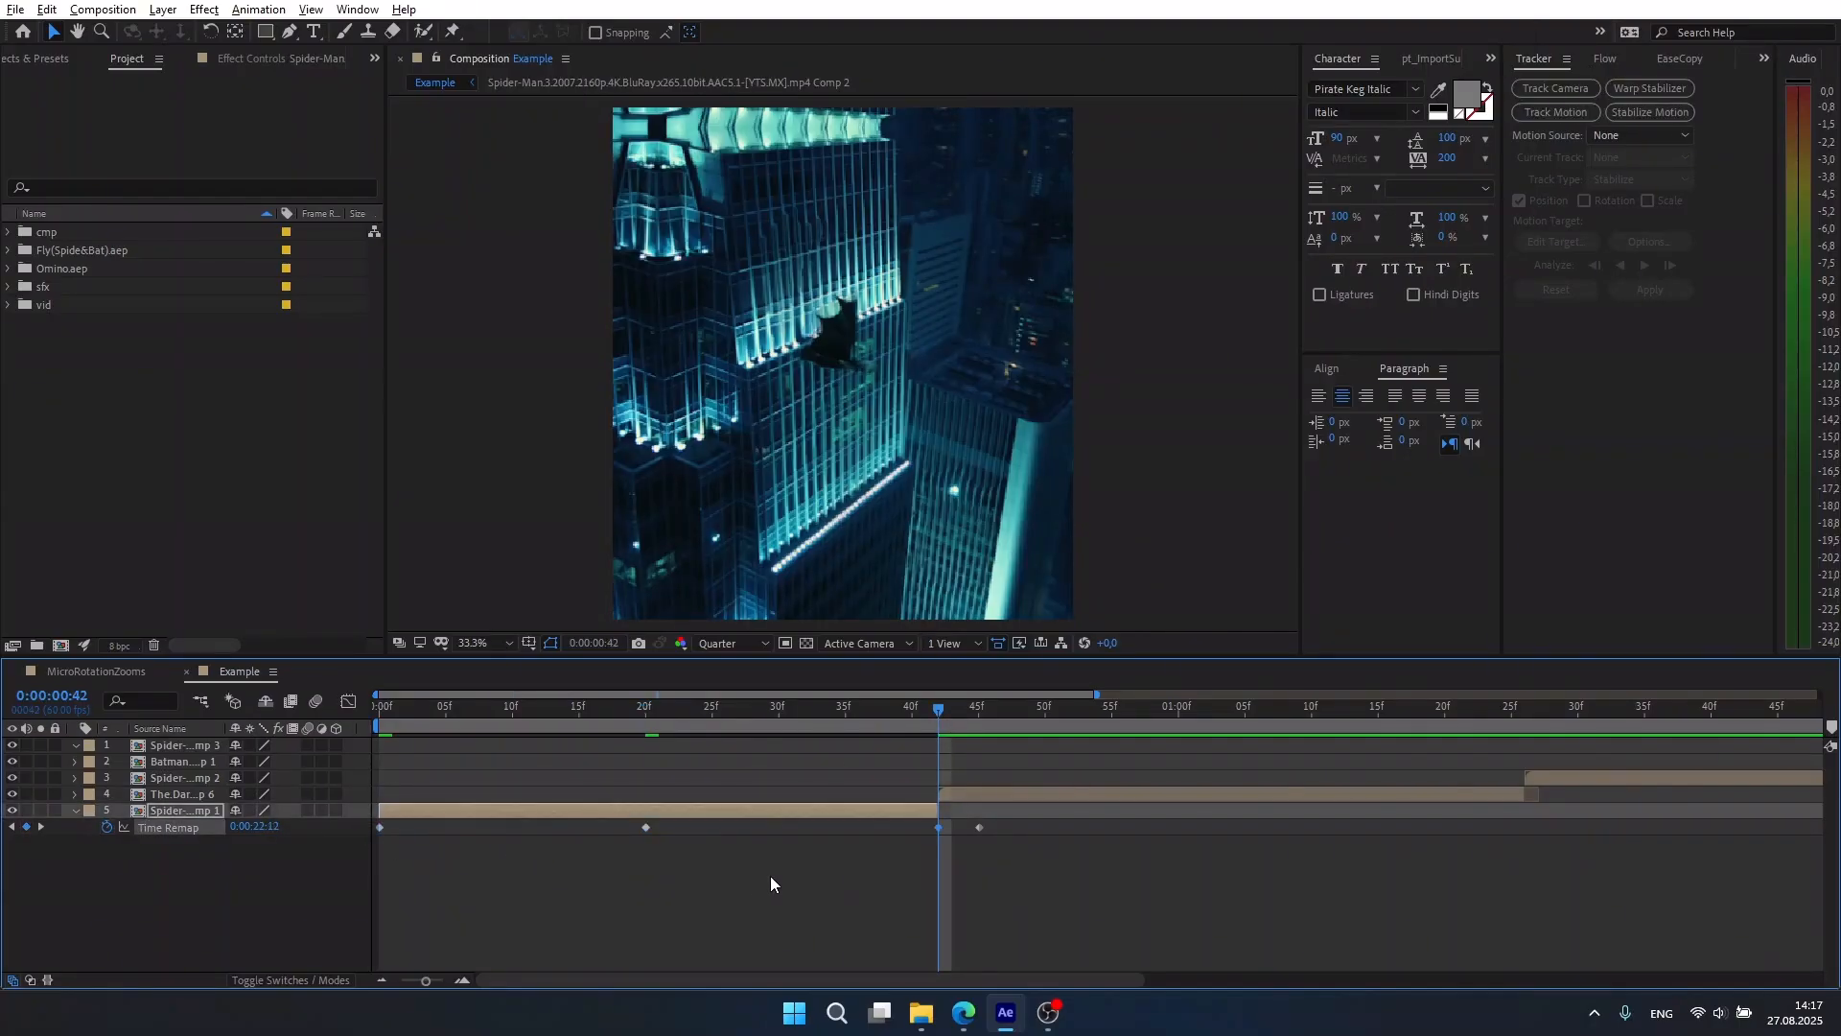
pyautogui.click(378, 704)
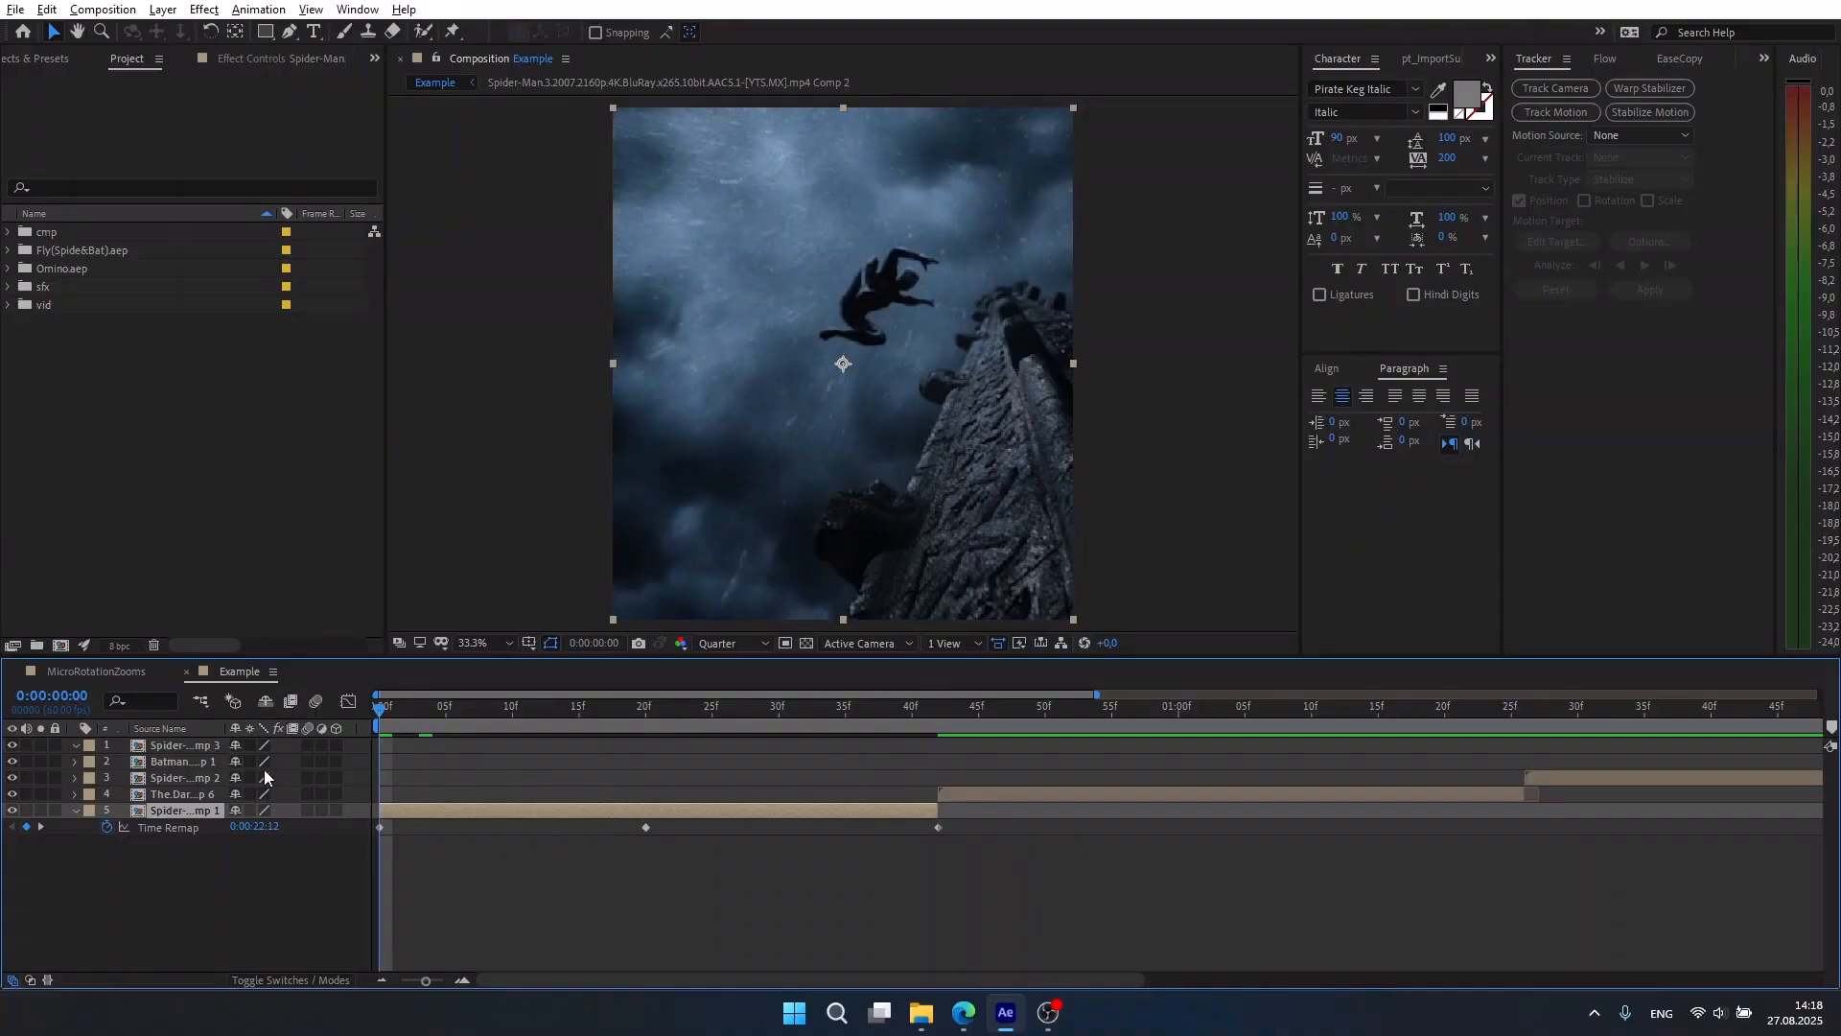
pyautogui.press('f9')
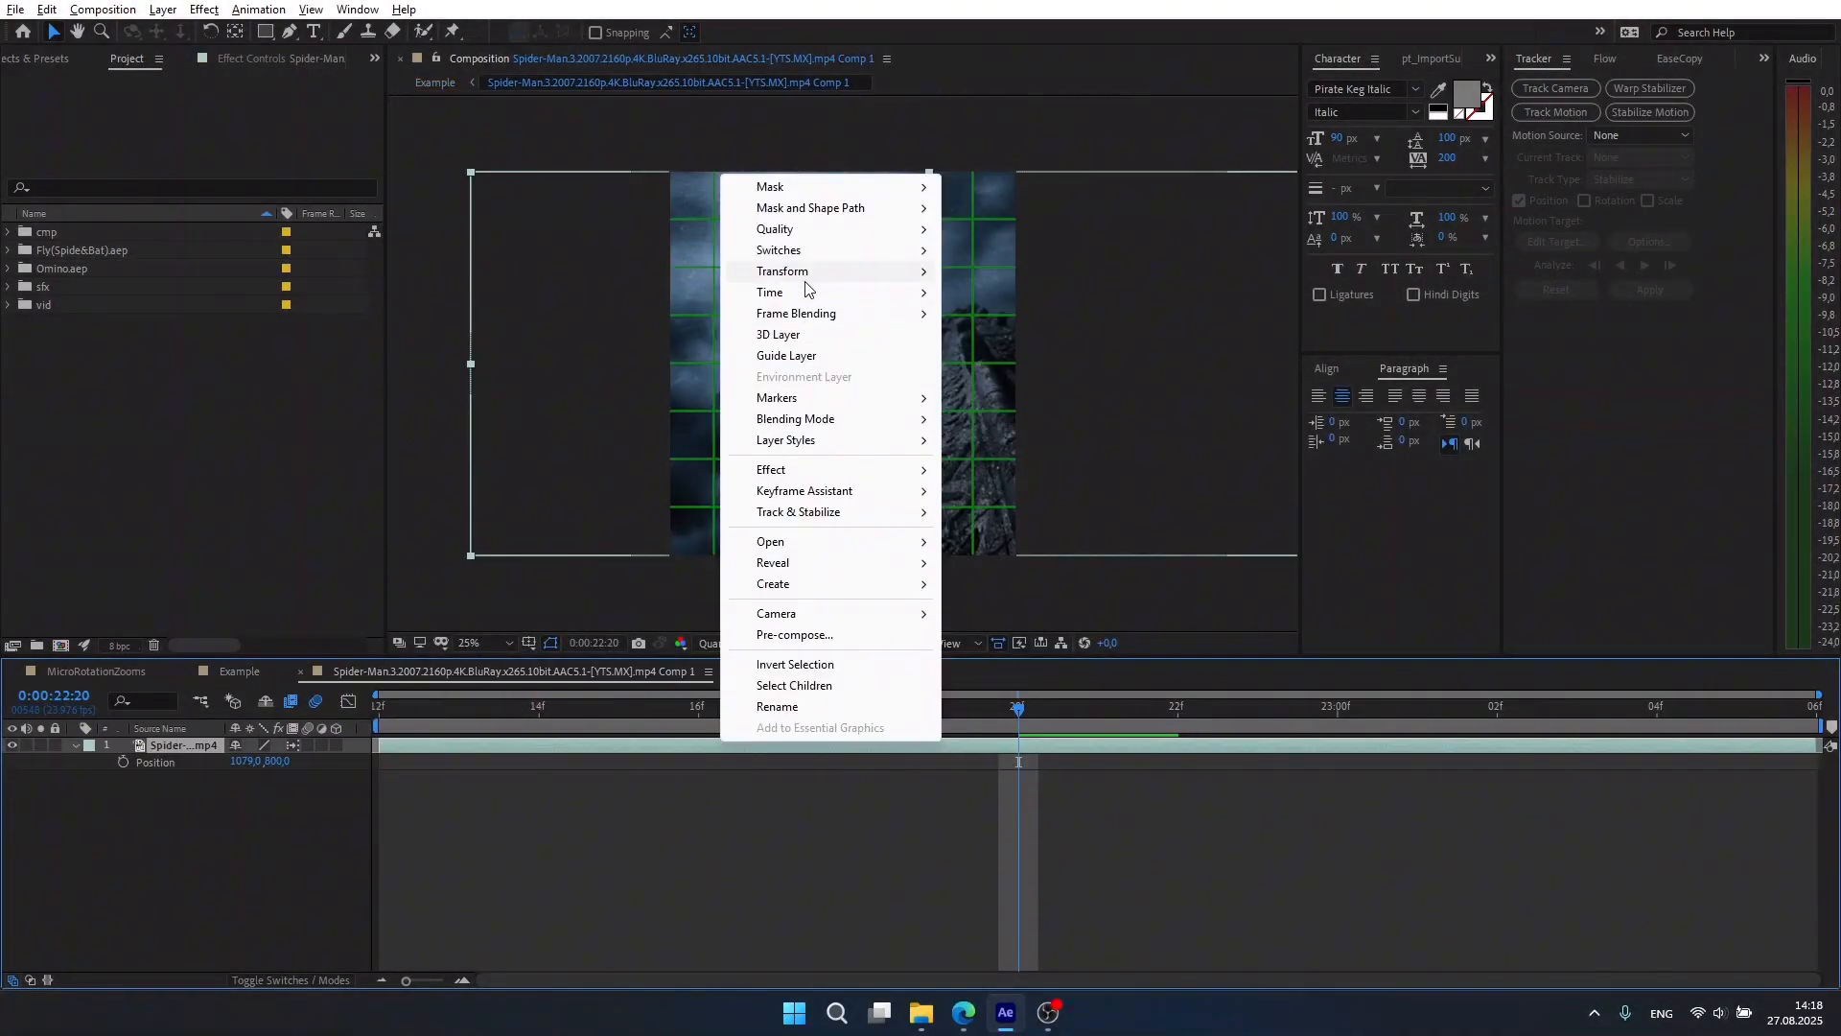
# Apply a new Stretch Factor to the clip inside Comp 1 via Time Stretch.
pyautogui.click(771, 292)
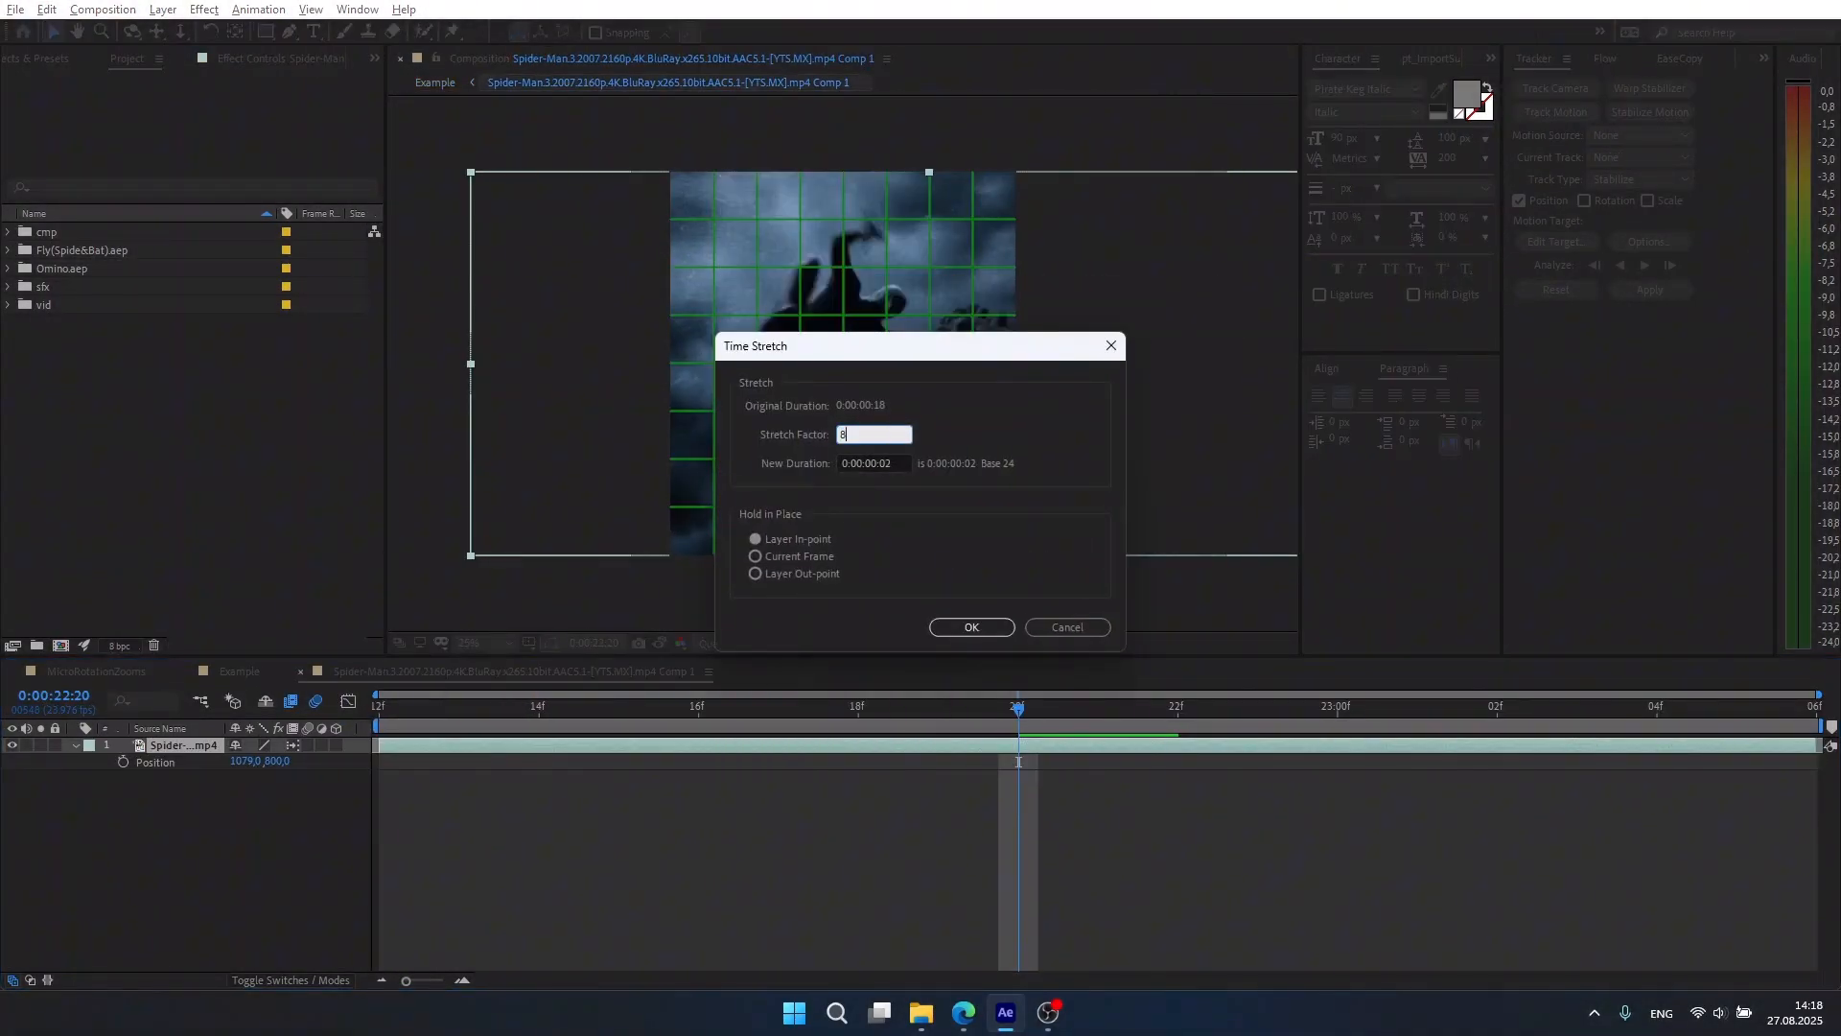
pyautogui.click(970, 626)
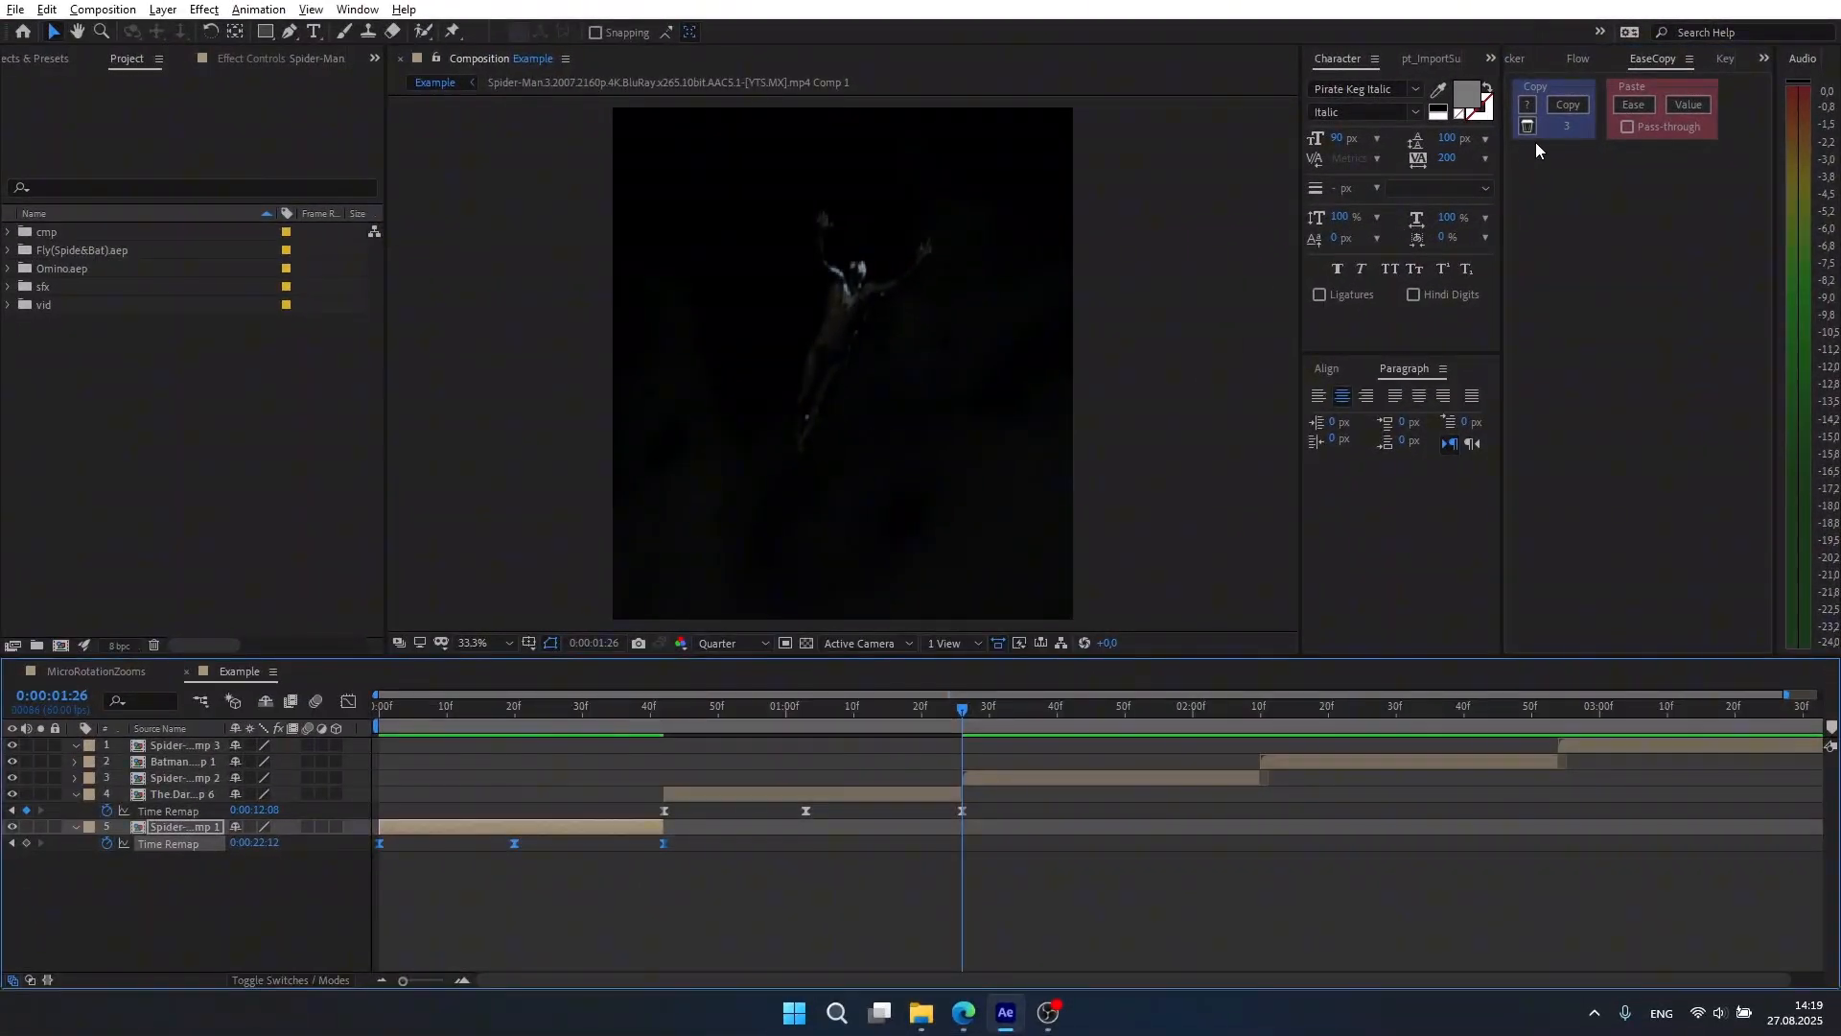
# Copy the first clip's keyframe easing and paste it onto layer 4's time remap with EaseCopy.
pyautogui.click(182, 795)
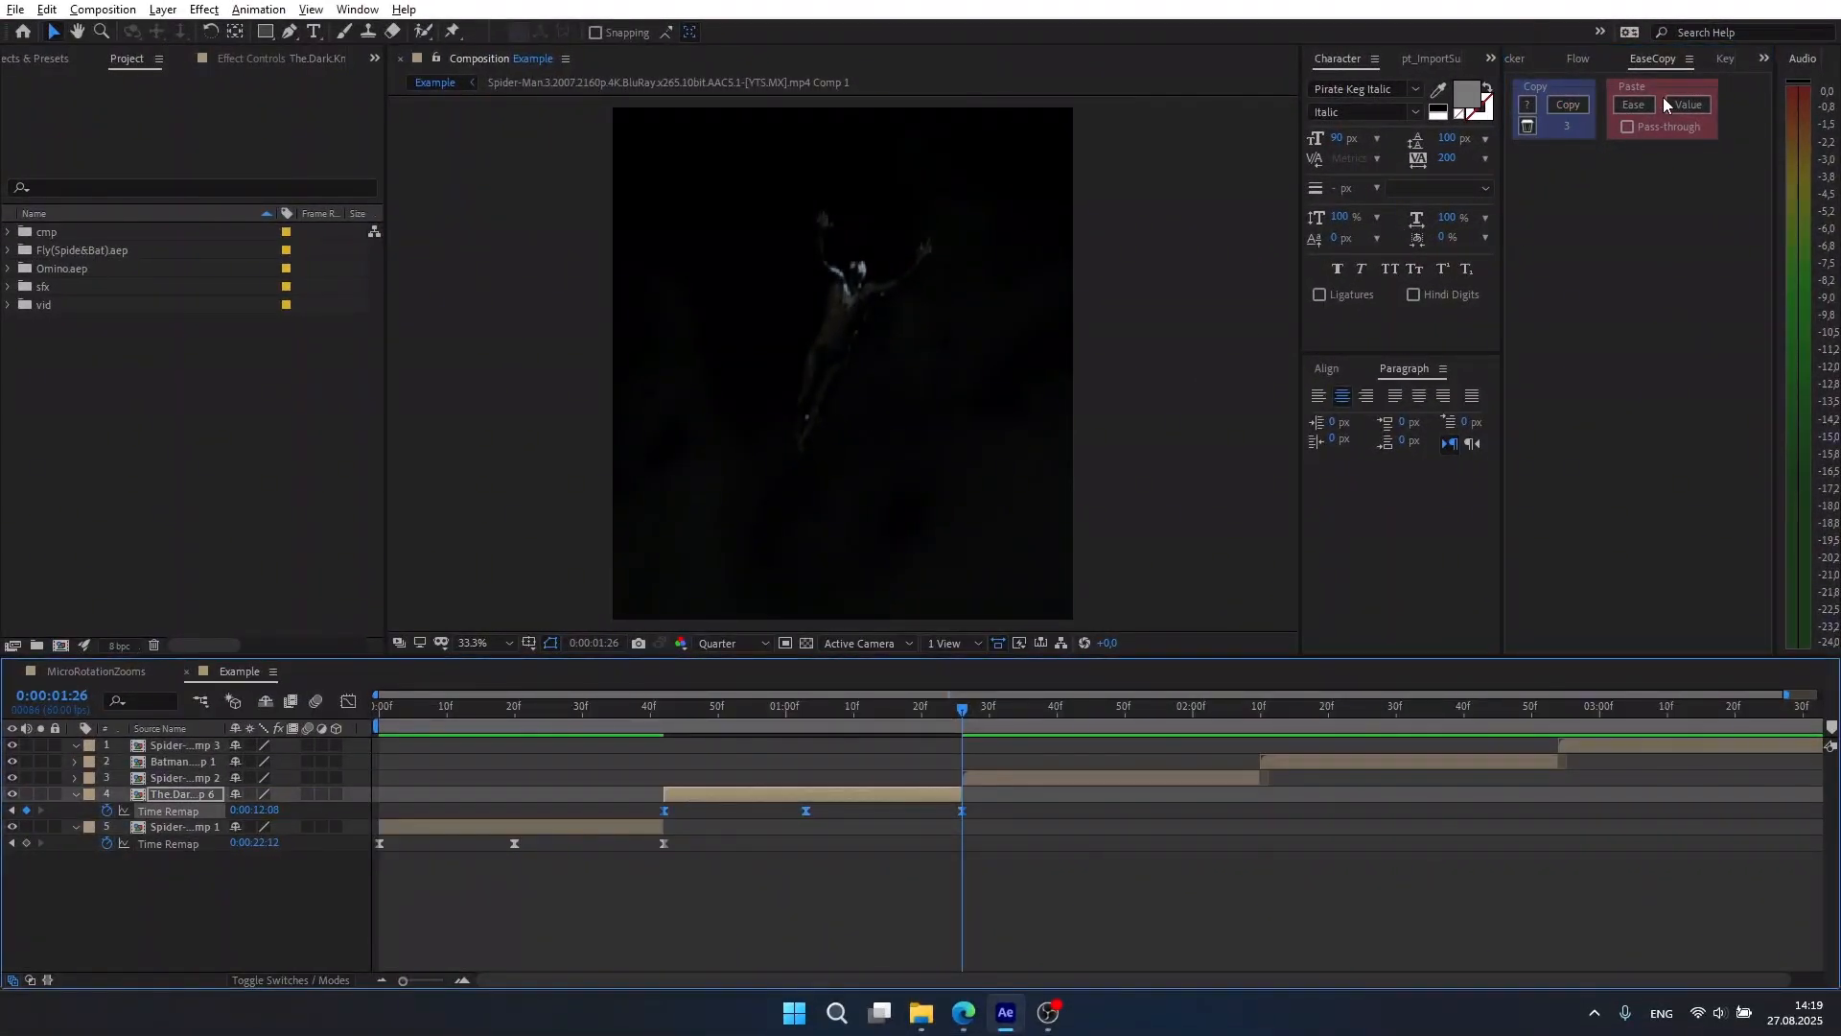
pyautogui.click(1632, 103)
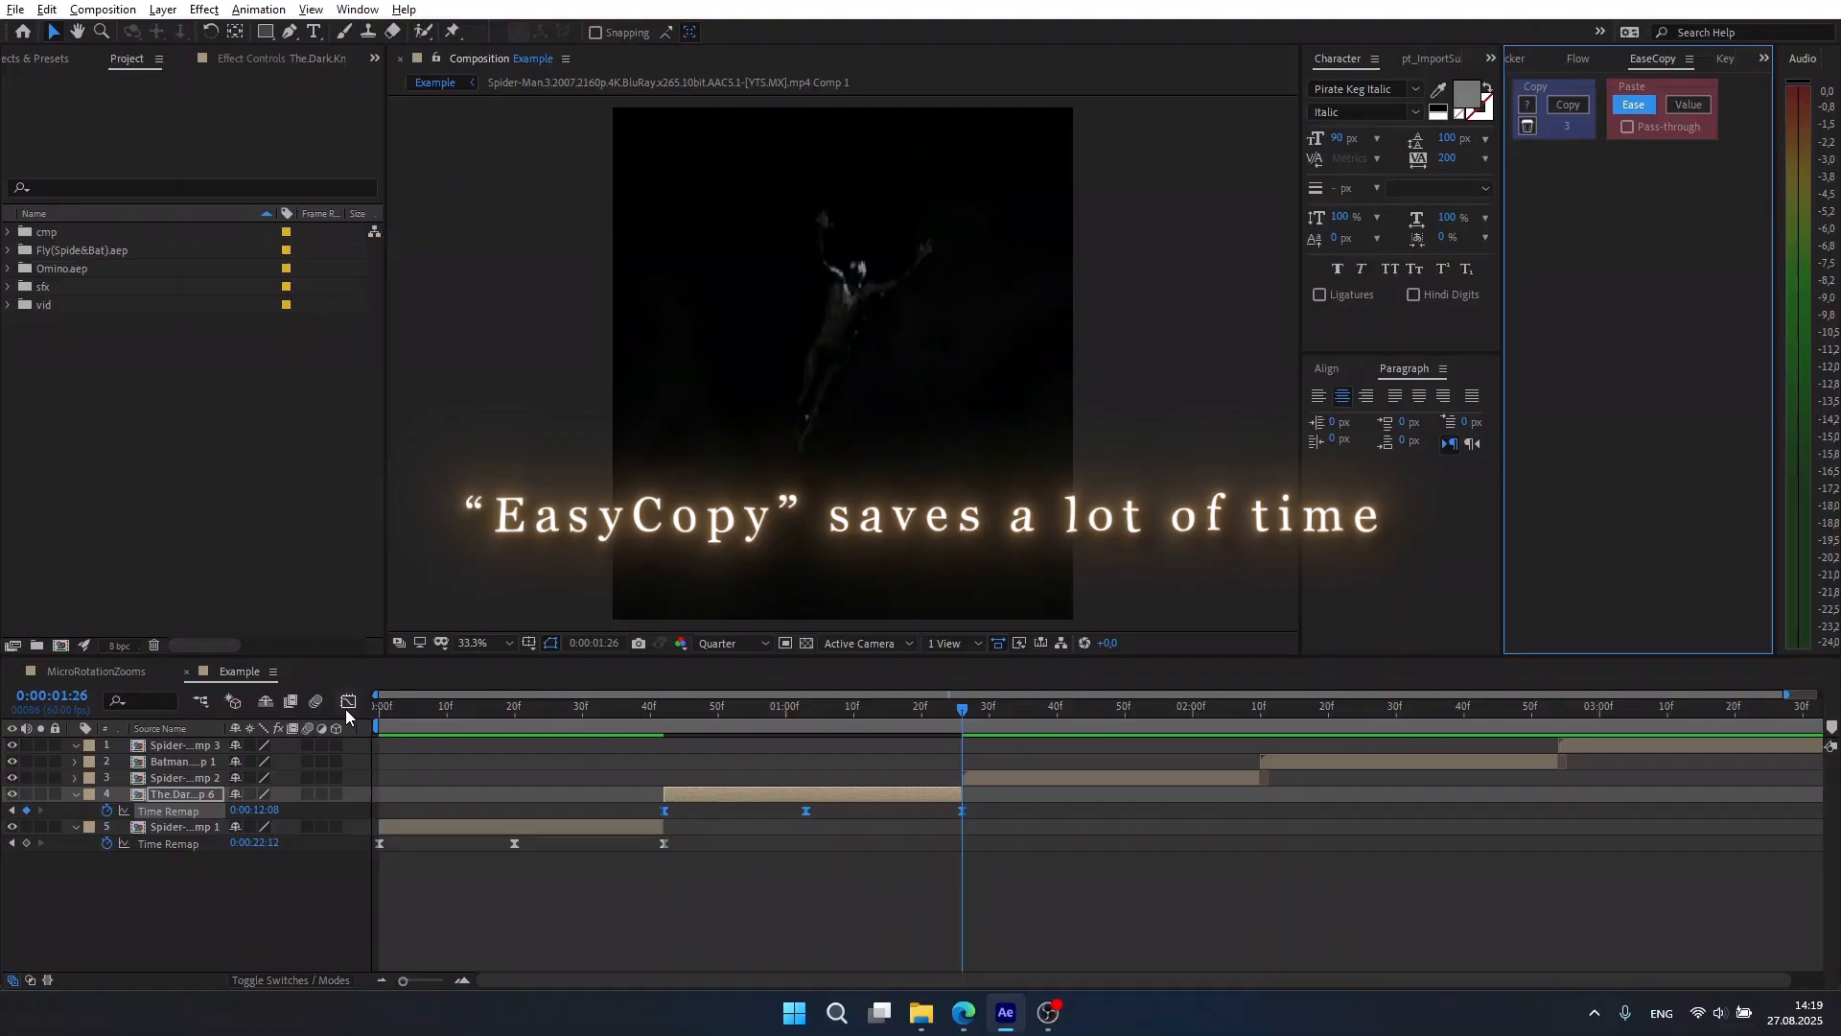
pyautogui.click(669, 705)
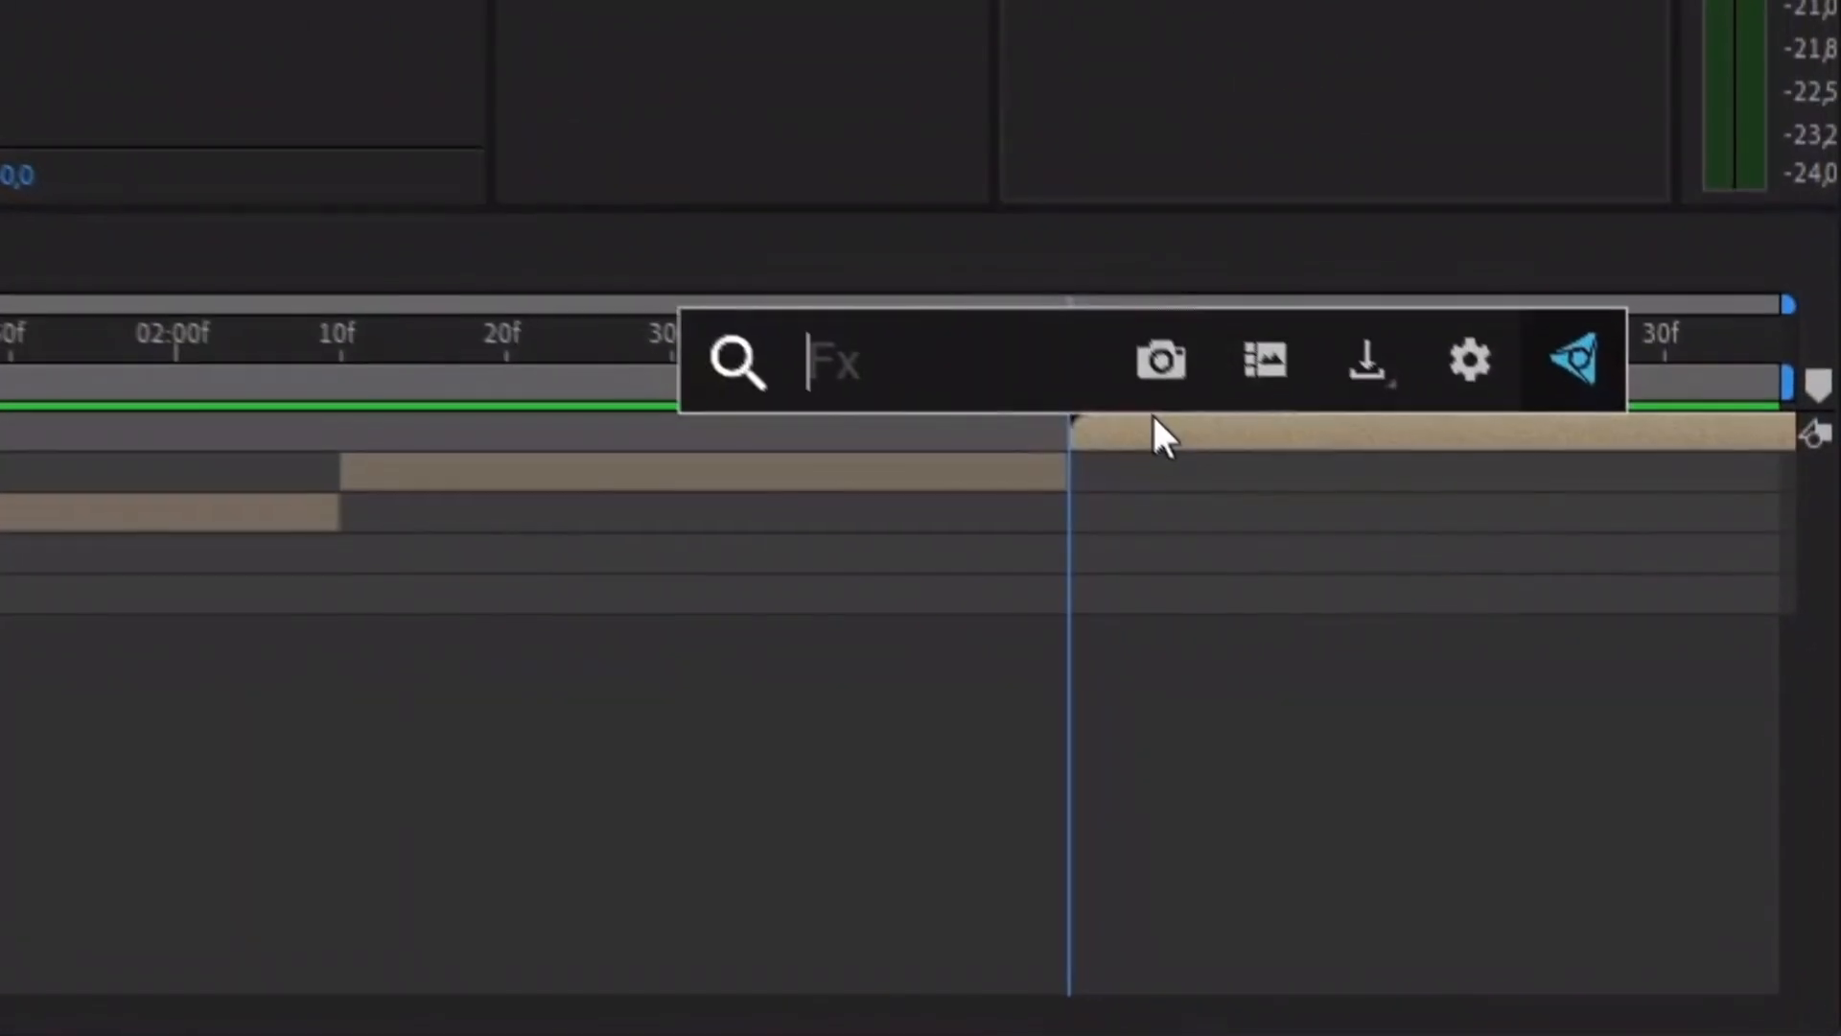
# Search FX Console for S_BLUR and apply S_BlurMoCurves to the new adjustment layer.
pyautogui.write('ES_T')
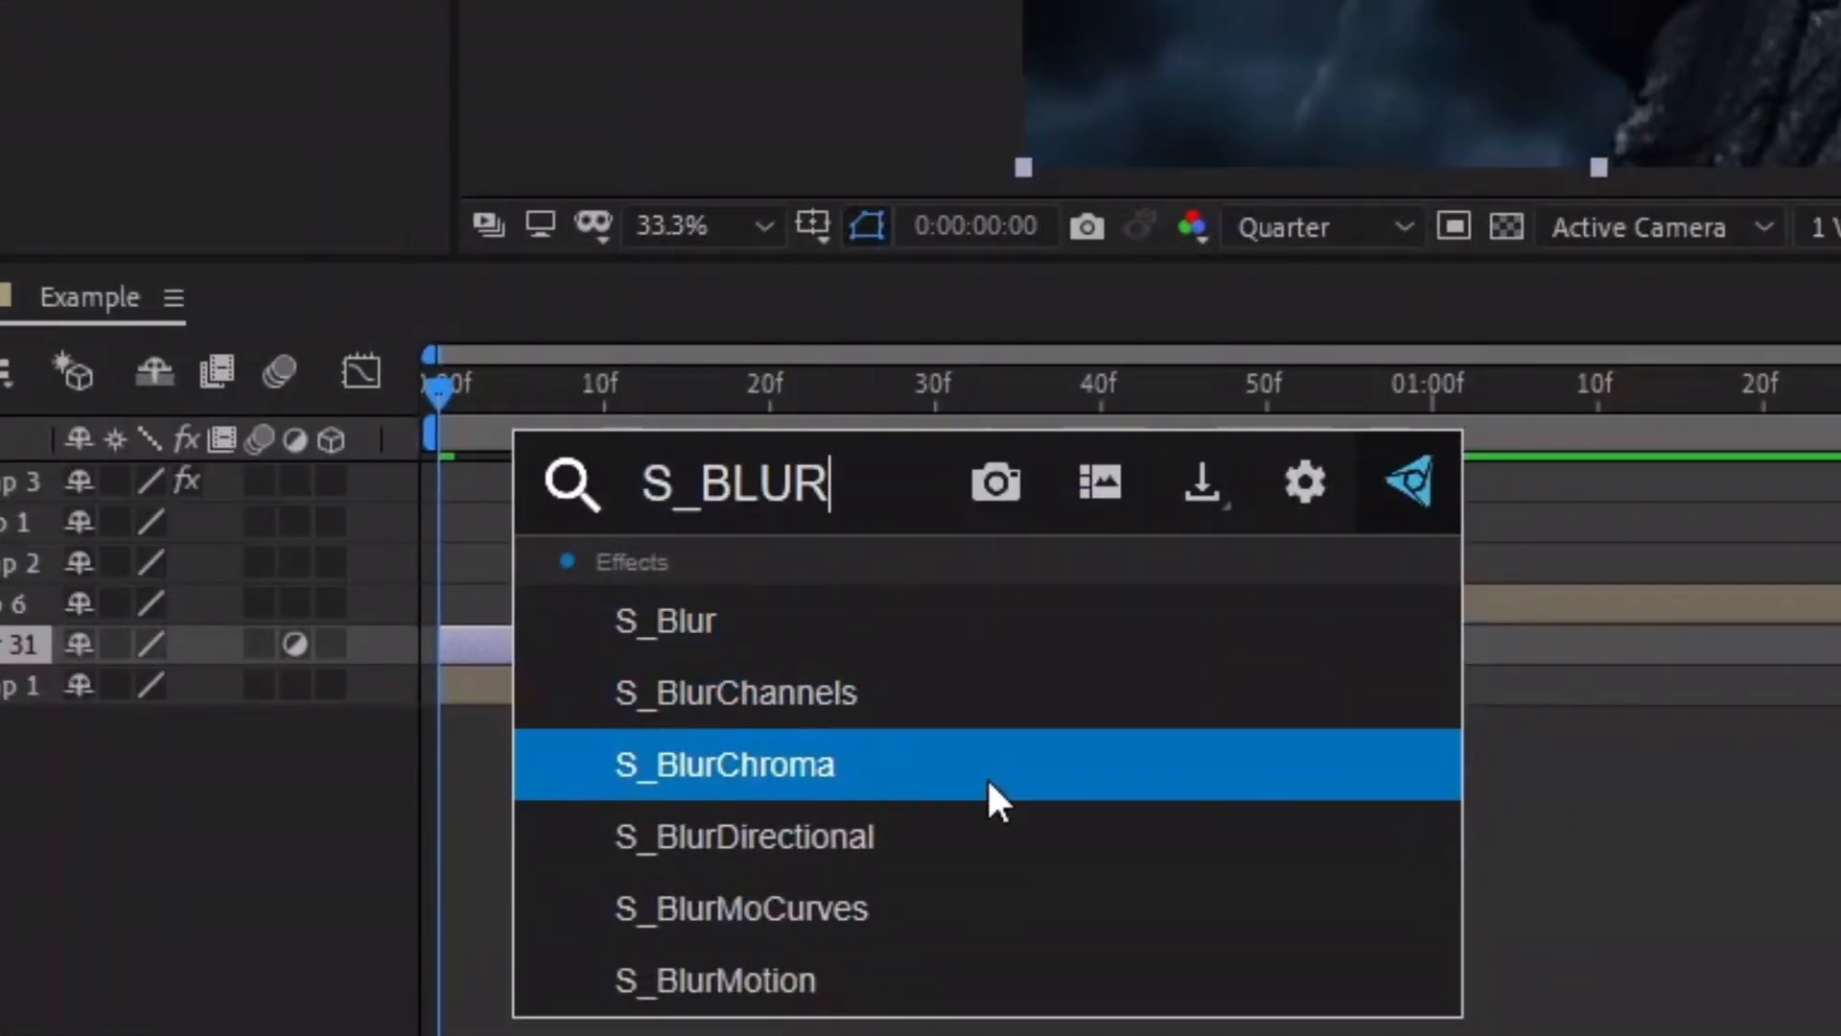
pyautogui.doubleClick(725, 763)
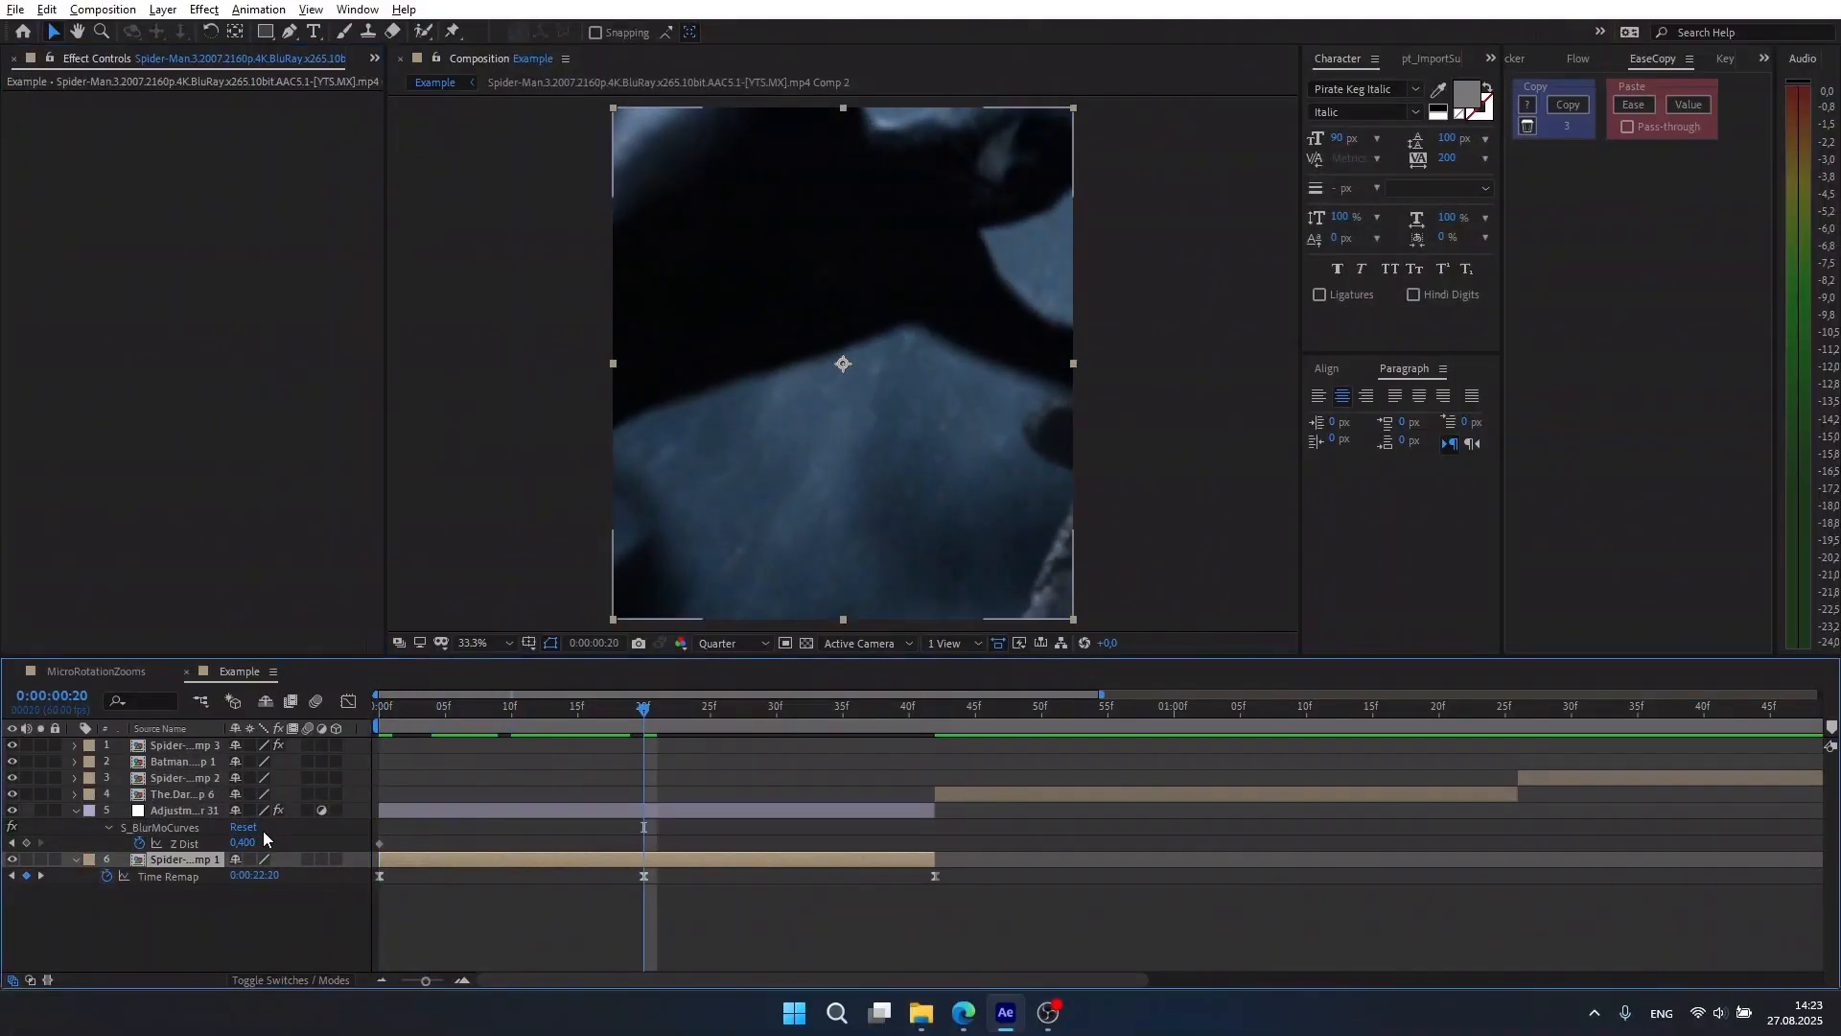
# Keyframe Z Dist and Rotate to -90 at 42f and set Wrap X and Y to Reflect.
pyautogui.click(184, 810)
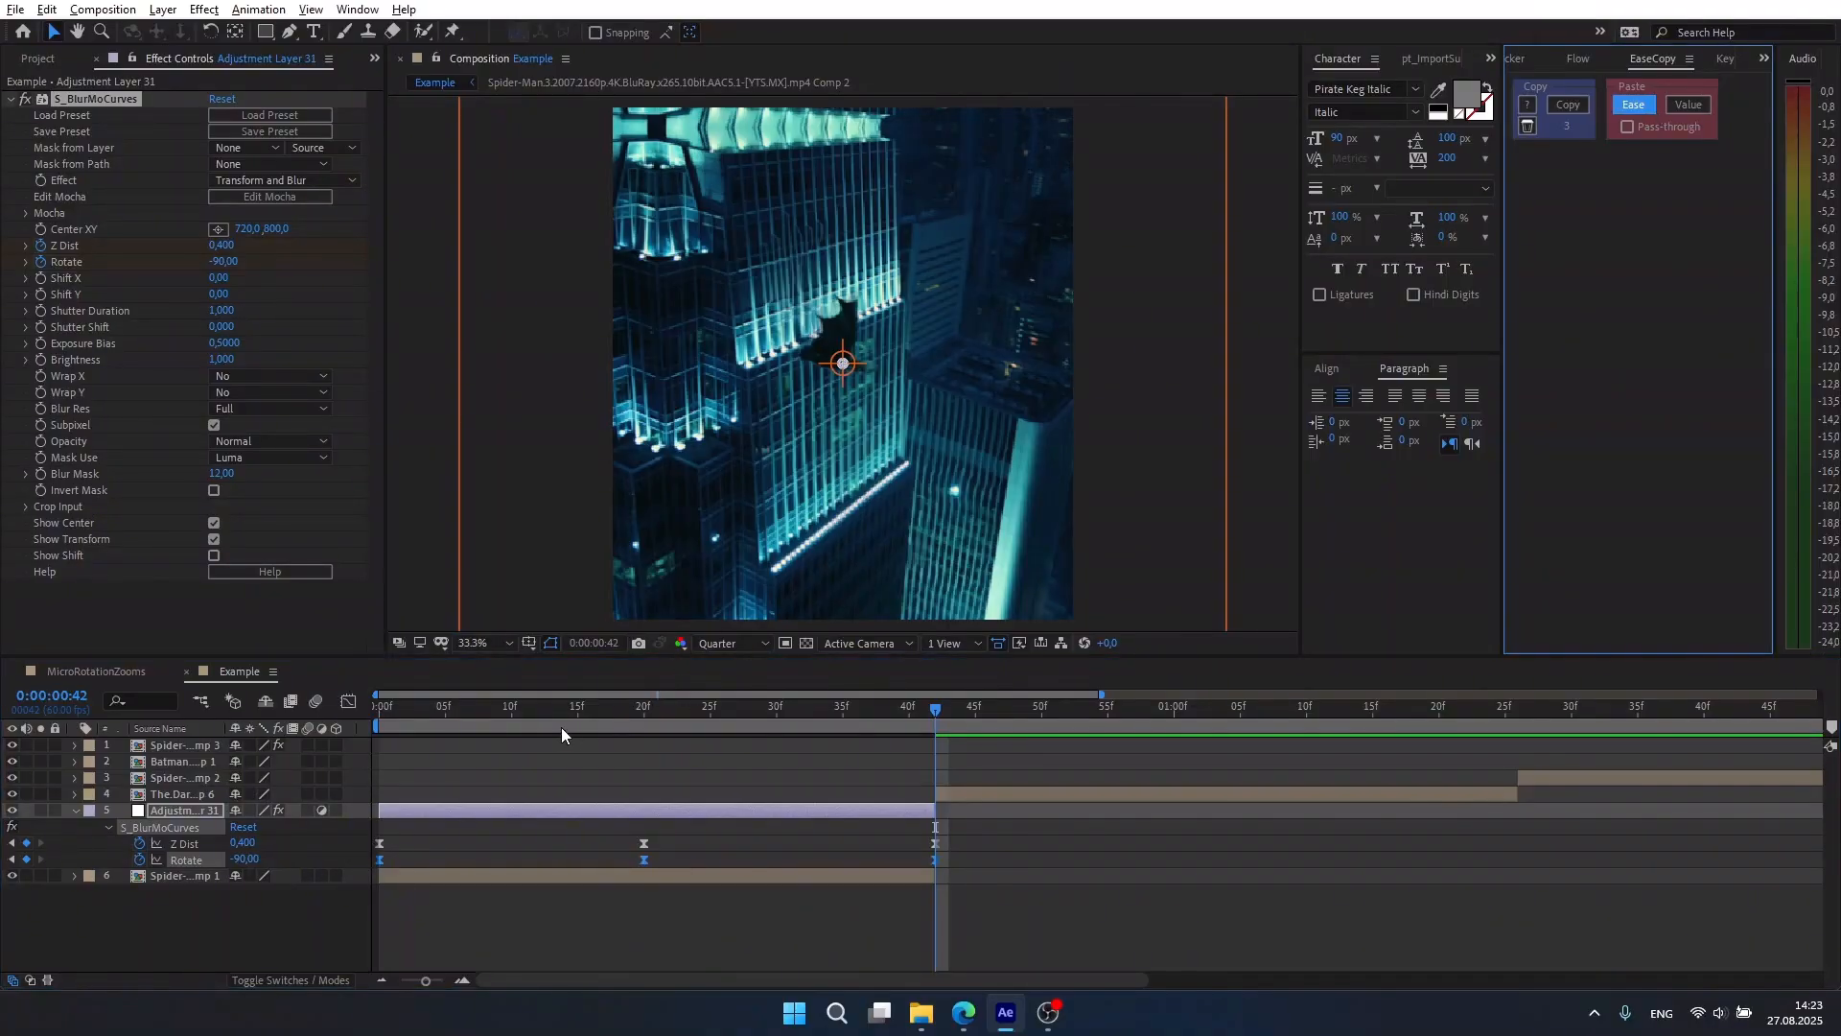
pyautogui.click(575, 706)
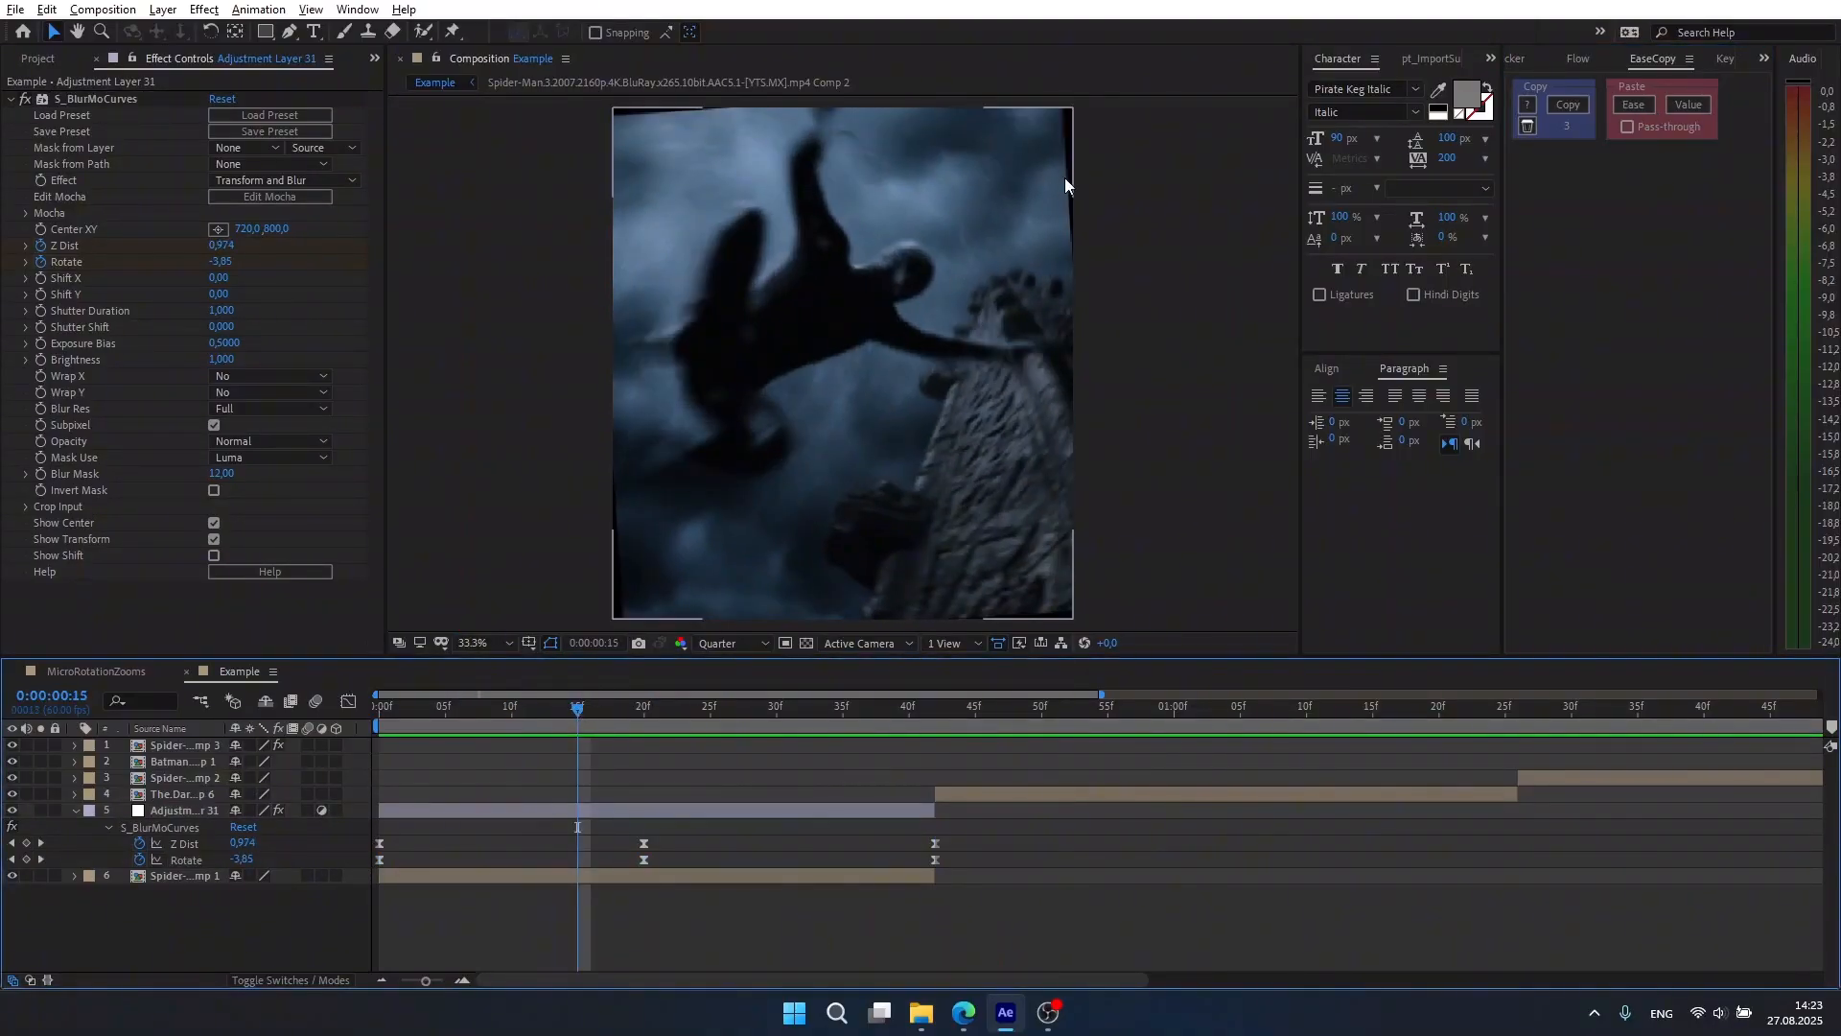
pyautogui.click(271, 376)
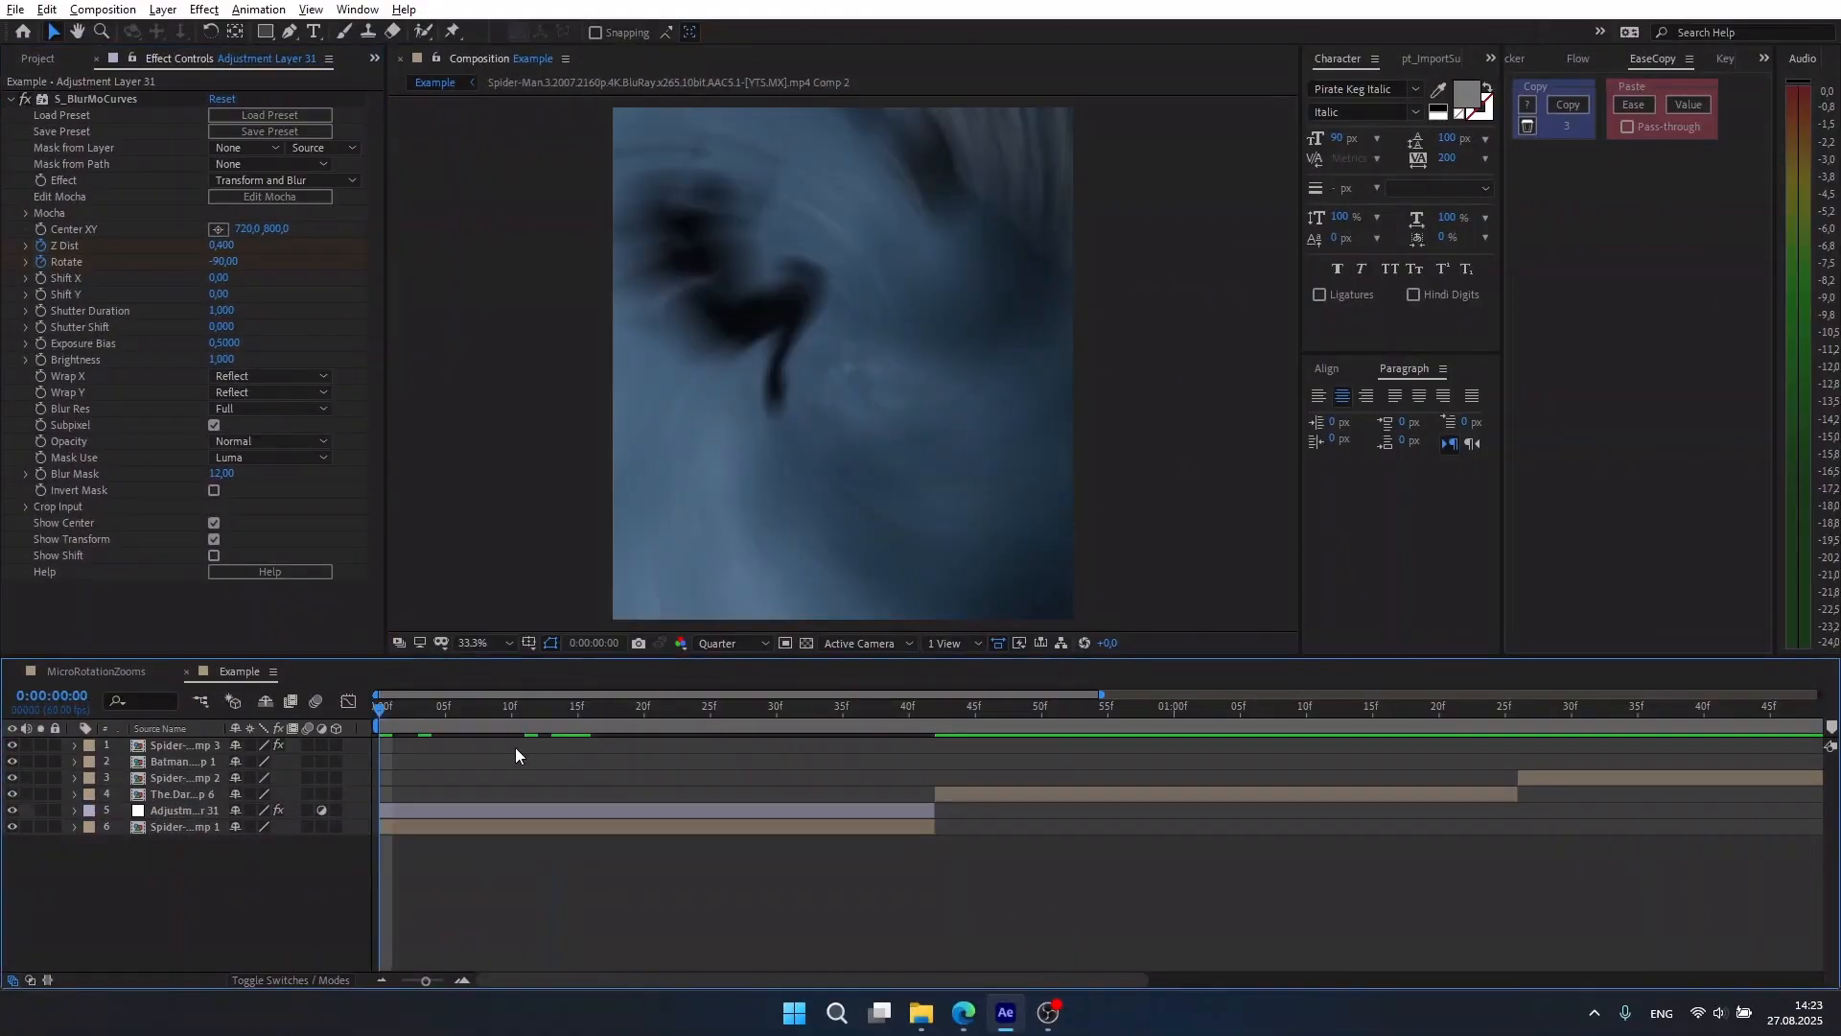
# Duplicate the adjustment layer to 42f over layer 5 with Rotate reversed to 90, and review playback.
pyautogui.click(961, 706)
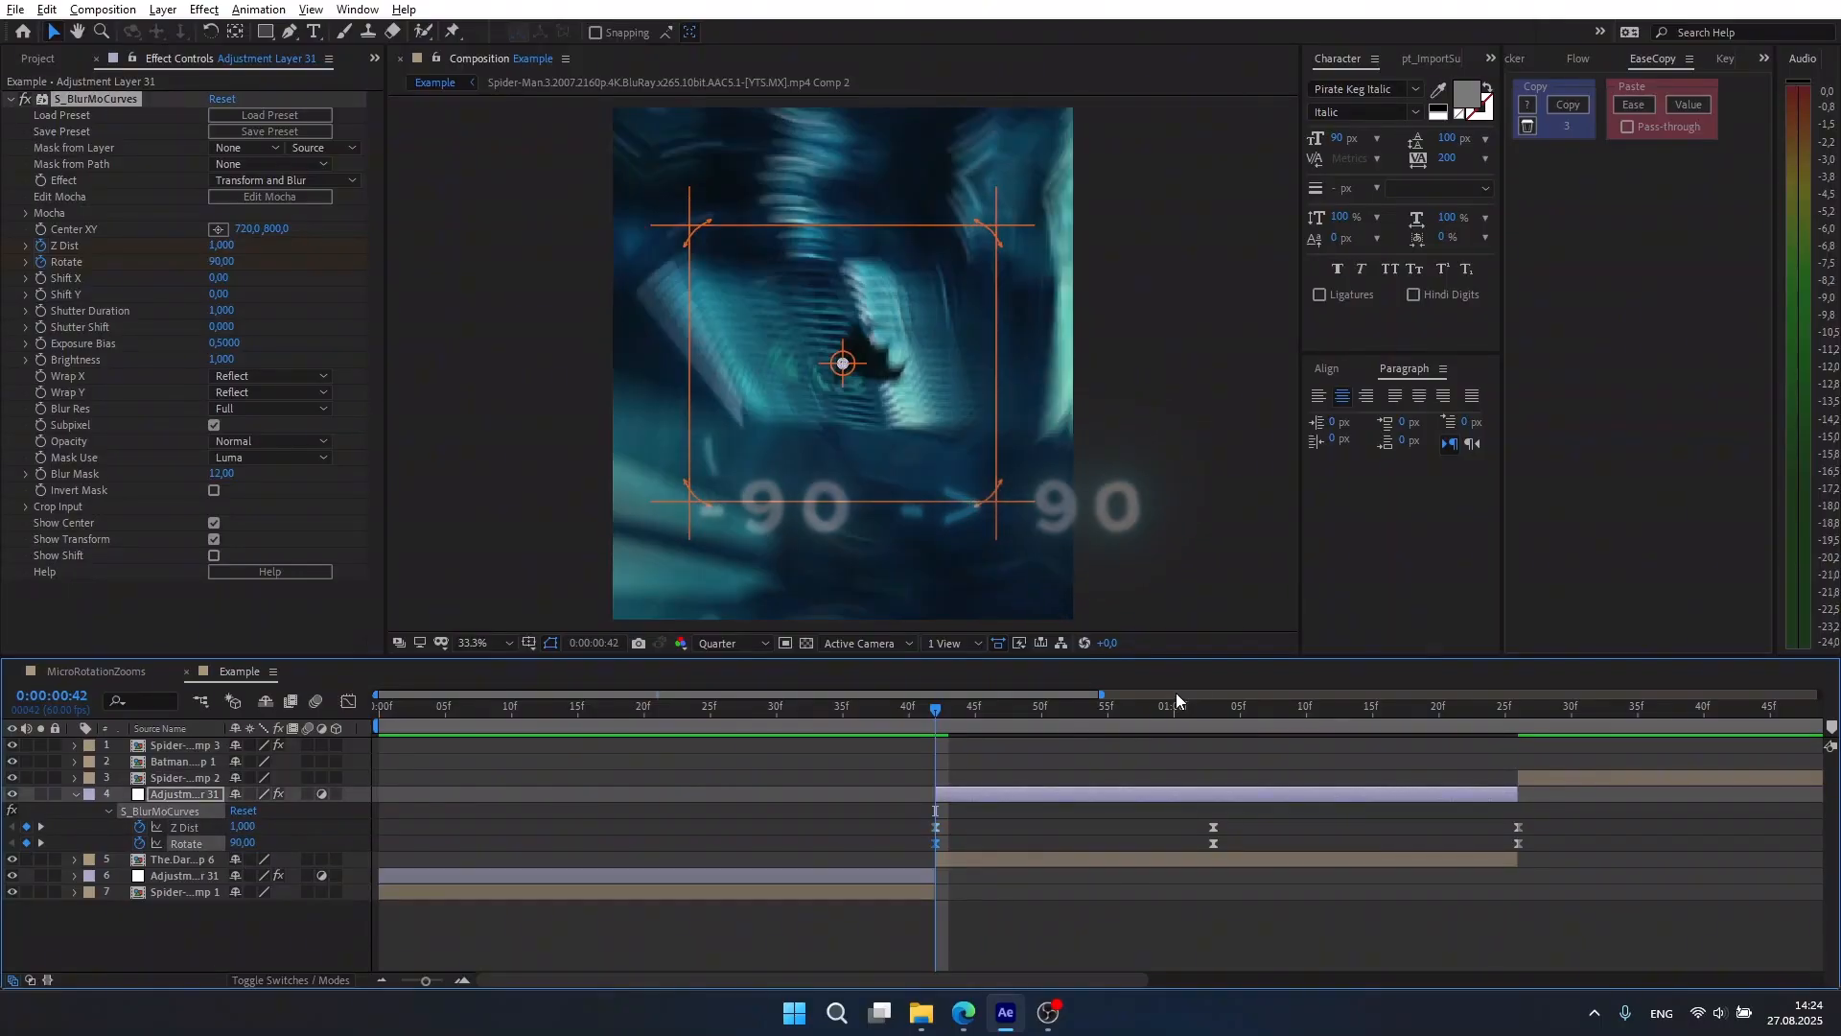
pyautogui.click(377, 706)
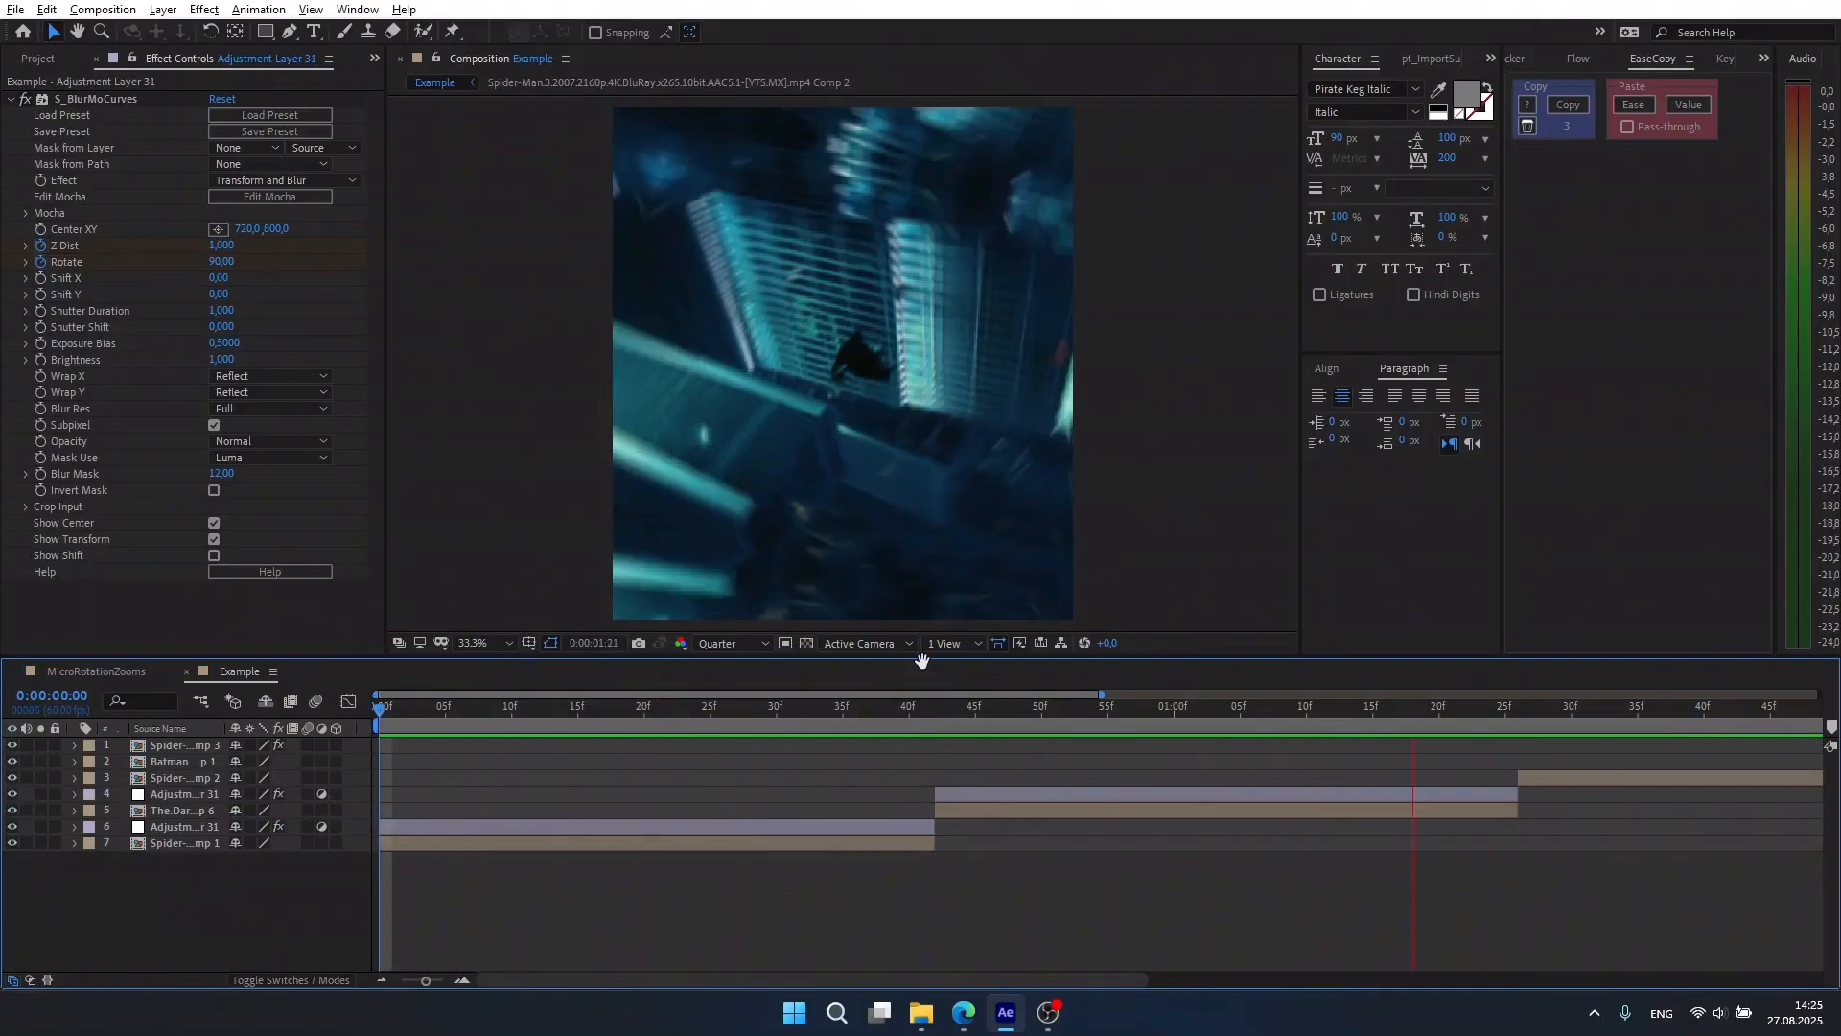
pyautogui.click(1055, 706)
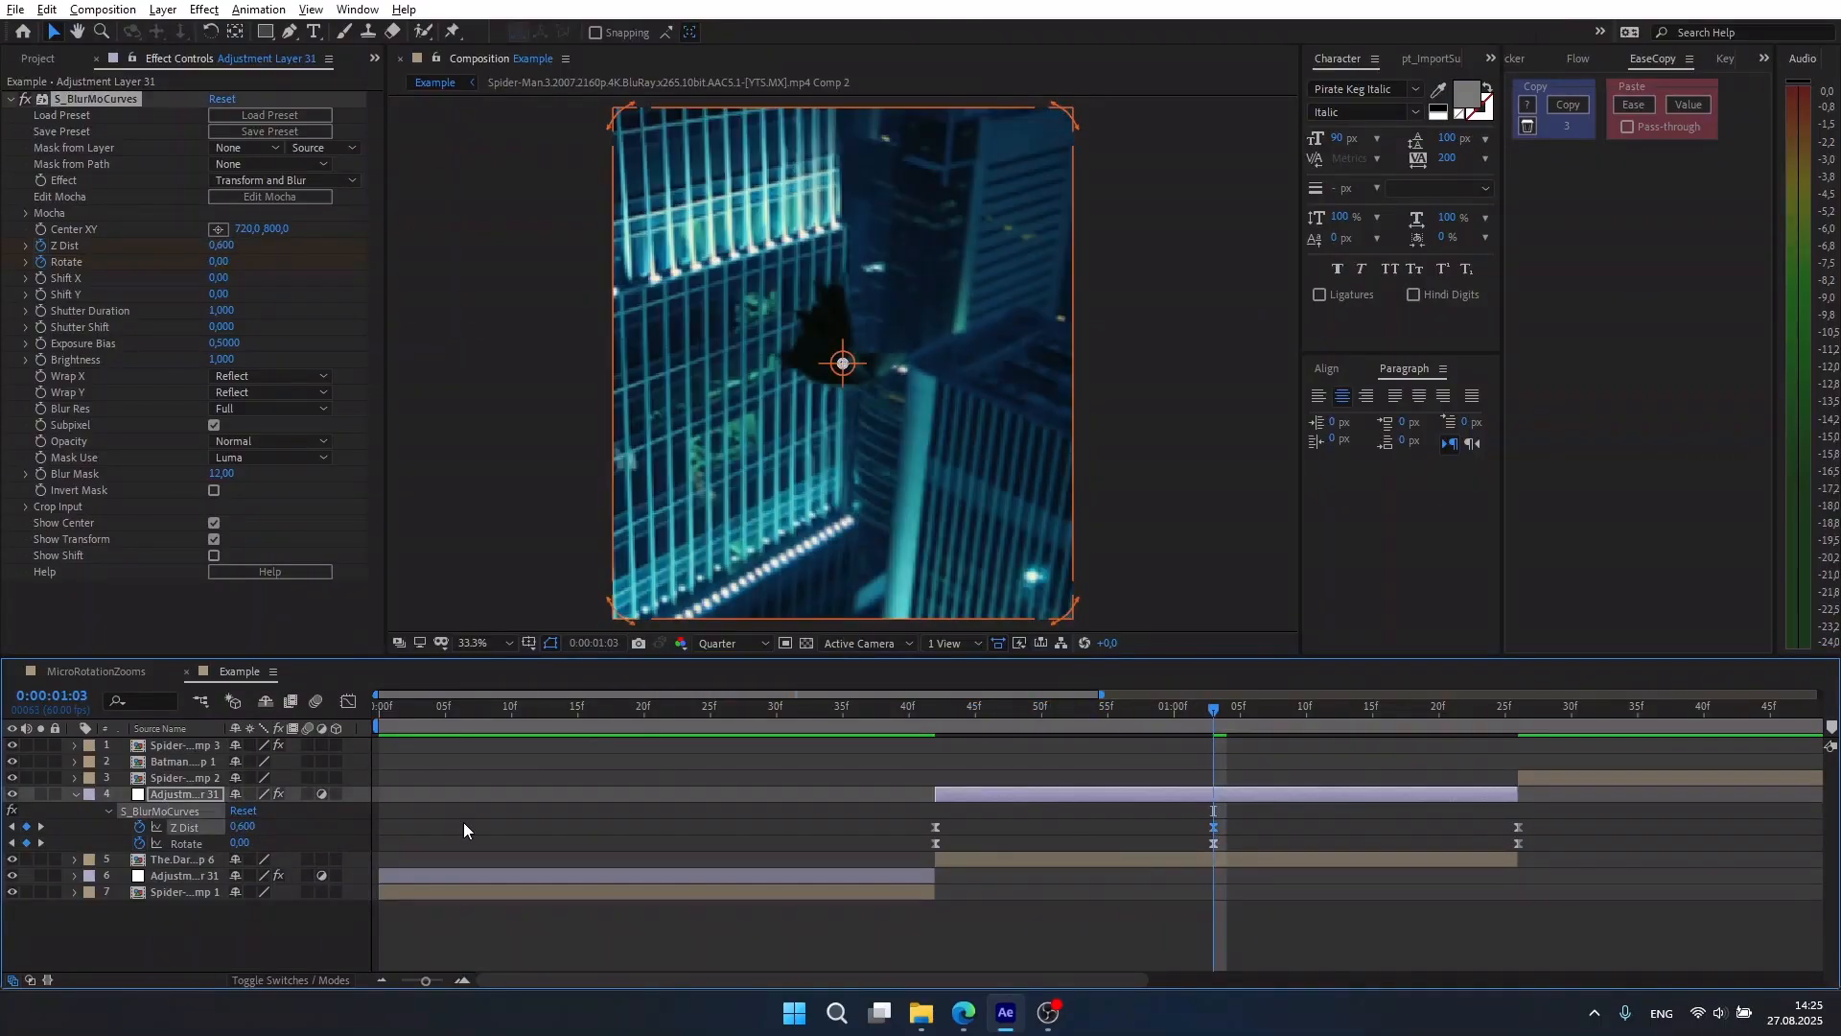
pyautogui.click(389, 706)
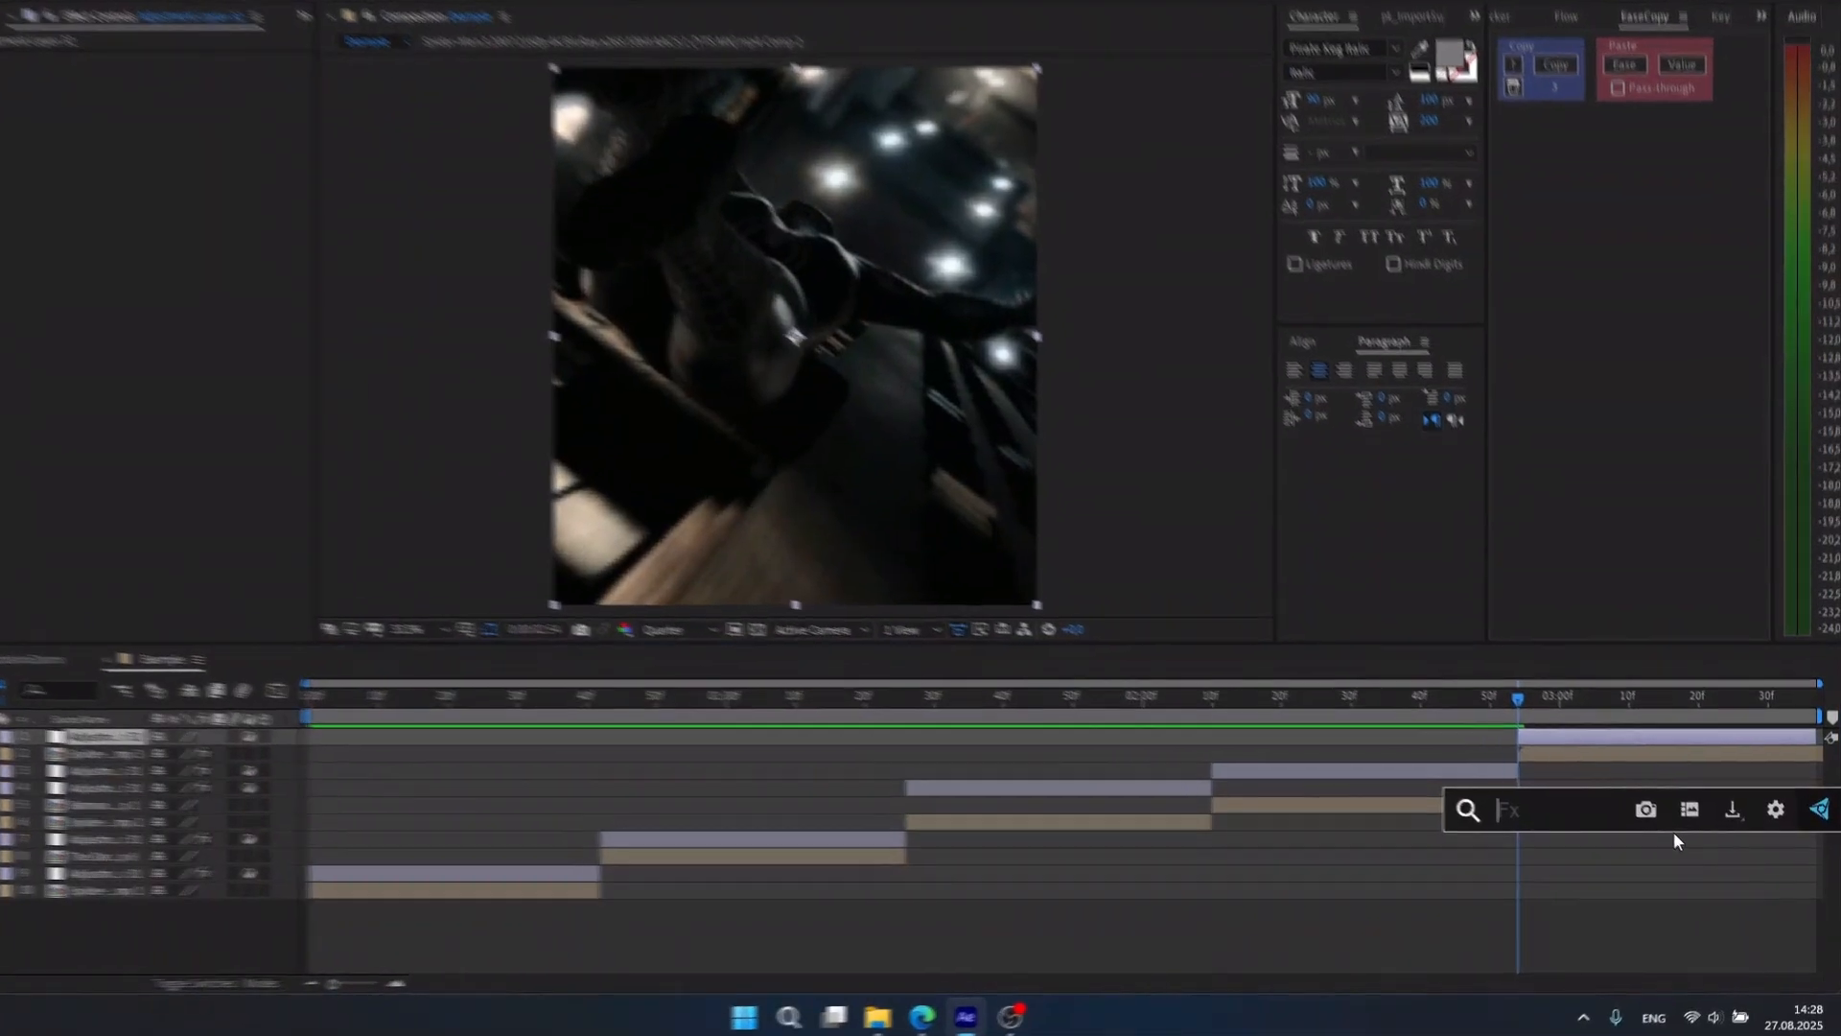
# Apply S_BlurMoCurves to a 3:00 adjustment layer with Wrap X and Y set to Reflect.
pyautogui.write('S_BLur')
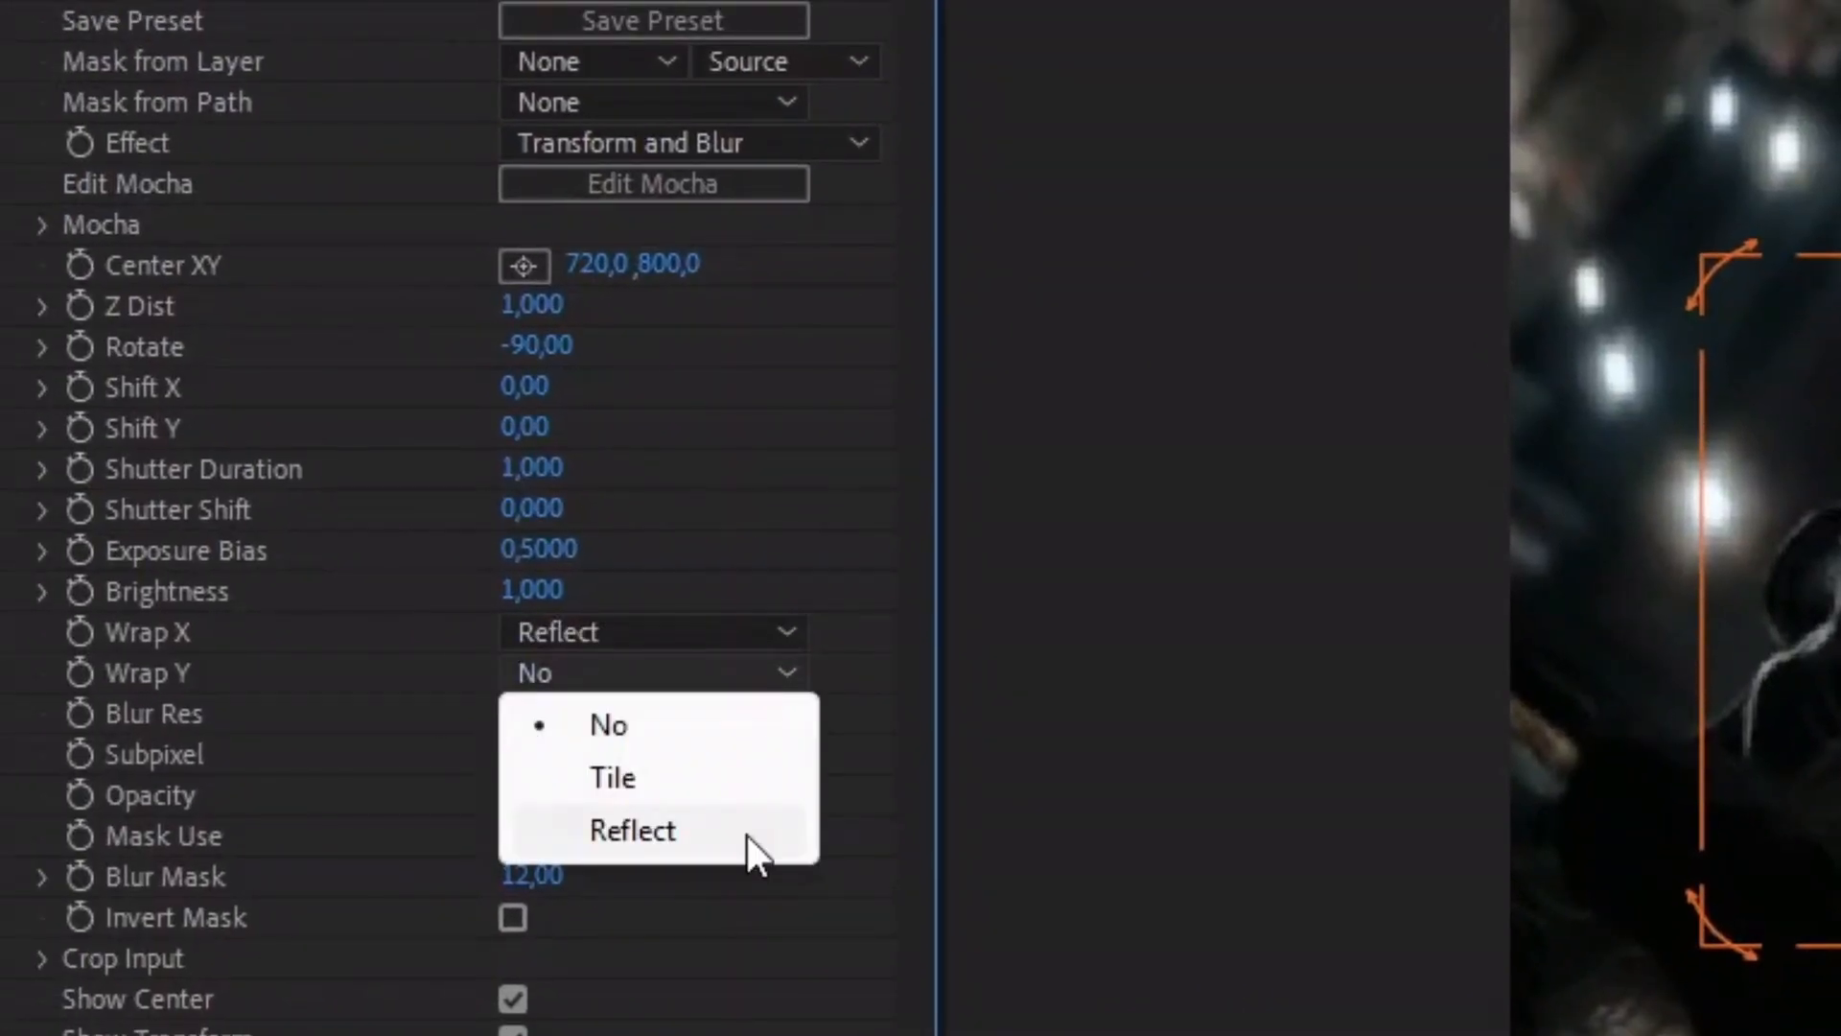
pyautogui.click(631, 831)
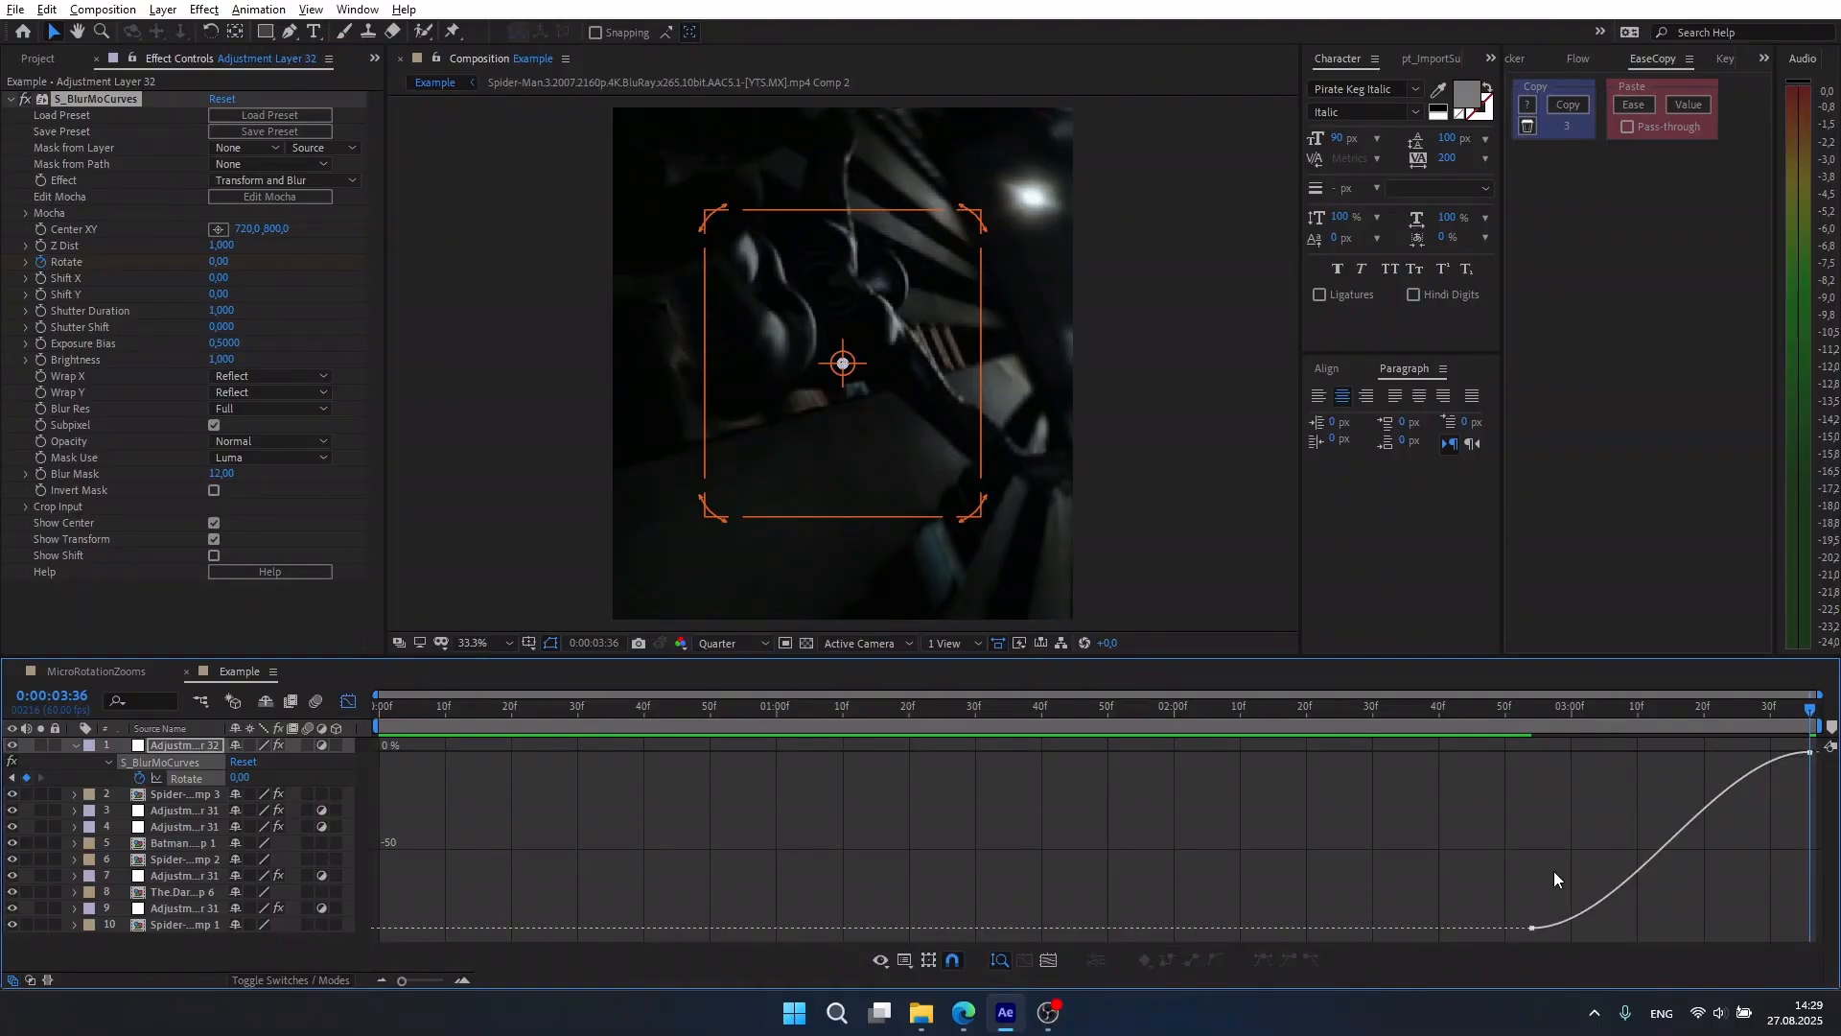
# Drag the Rotate Bezier handles for a strong ease-out from -90 to 0, then leave the Graph Editor.
pyautogui.click(1533, 924)
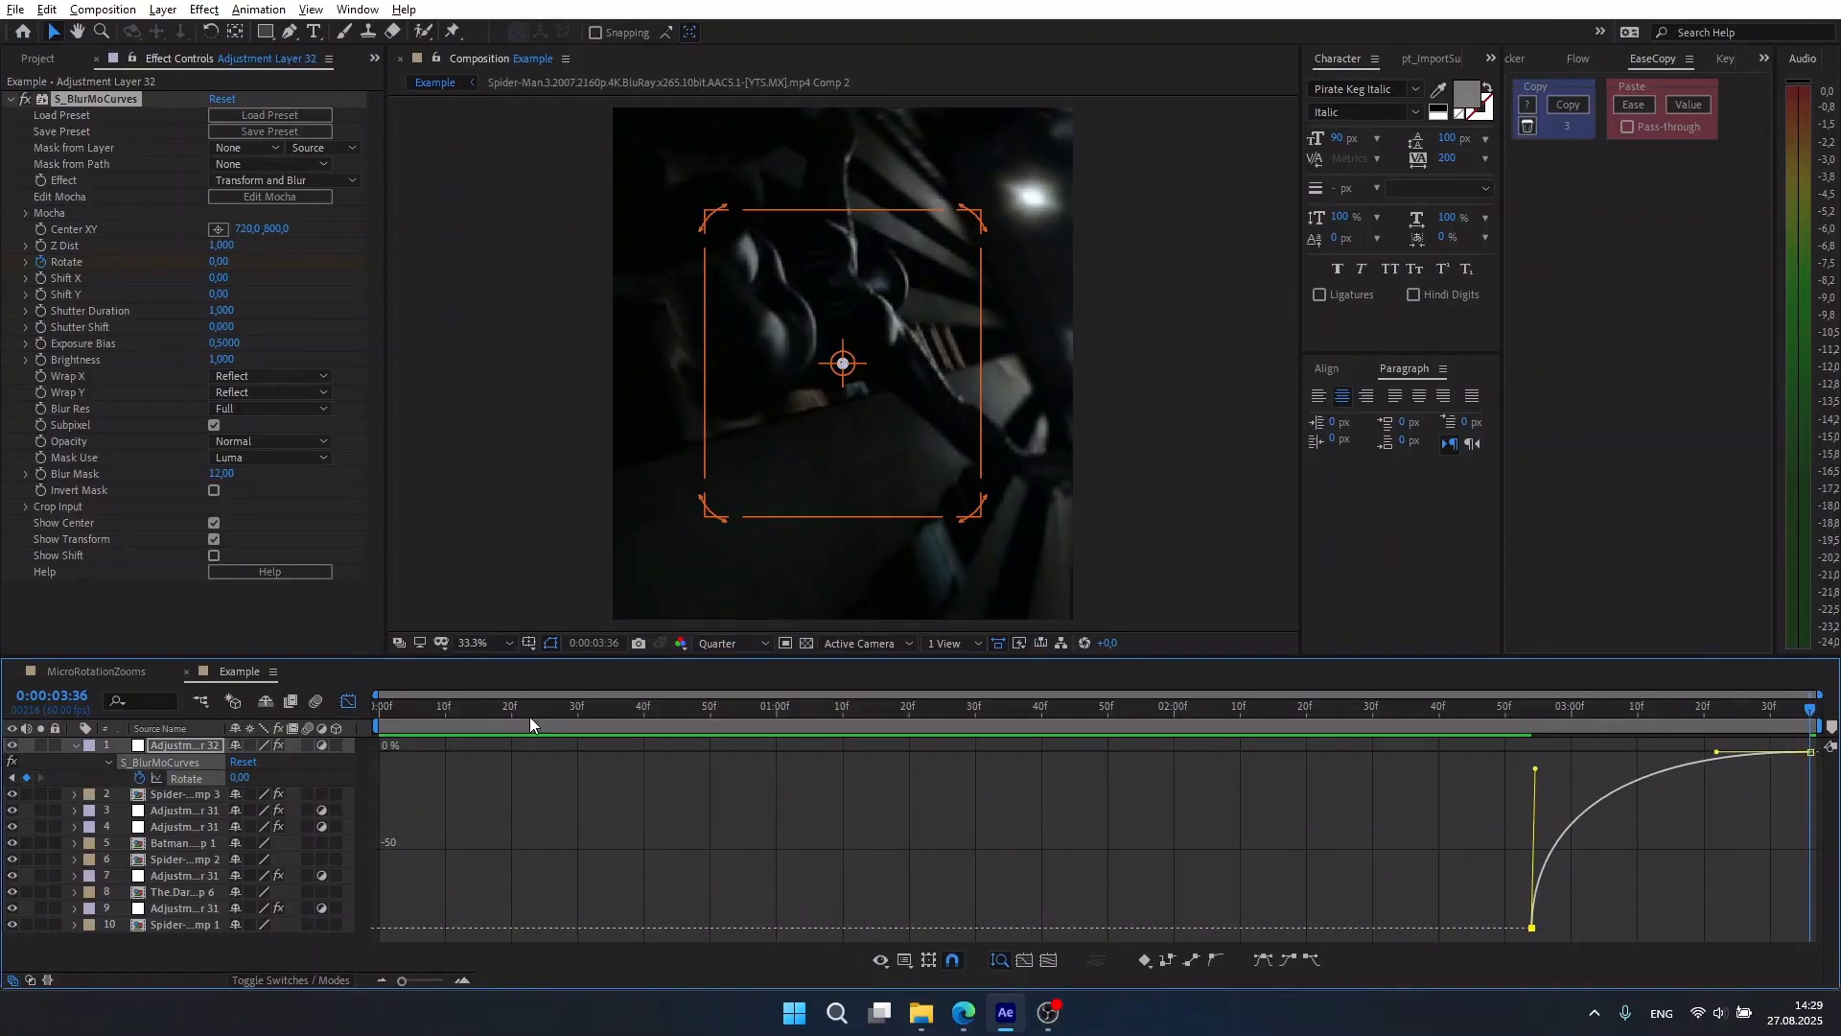
pyautogui.click(1471, 706)
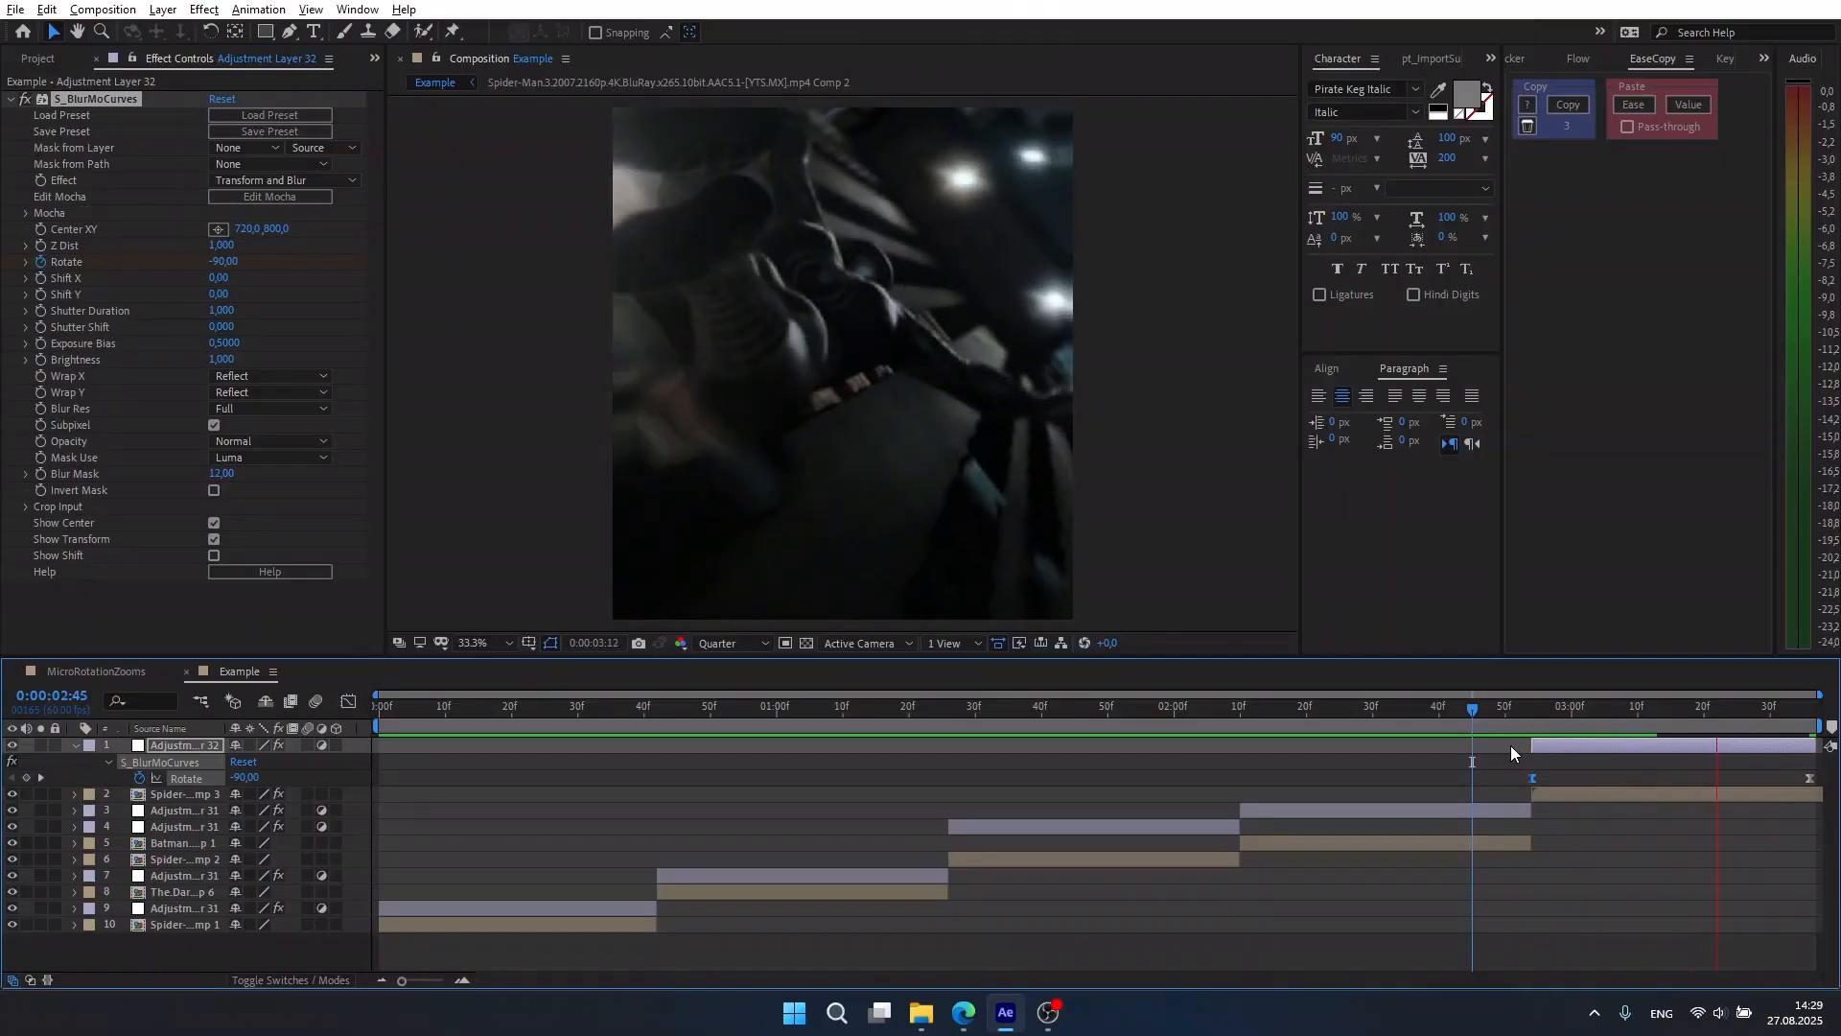